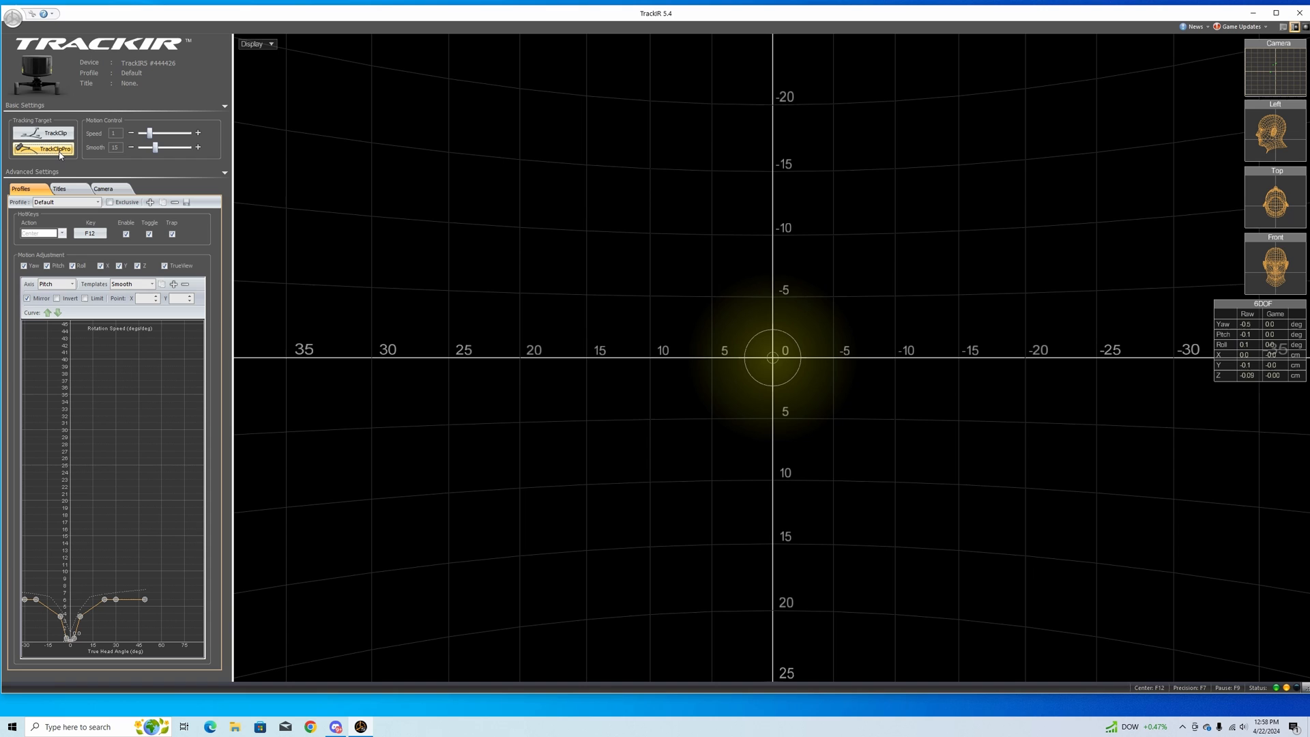
# Select the TrackClip Pro as tracking target and sweep the smoothing slider from minimum to maximum.
pyautogui.click(44, 149)
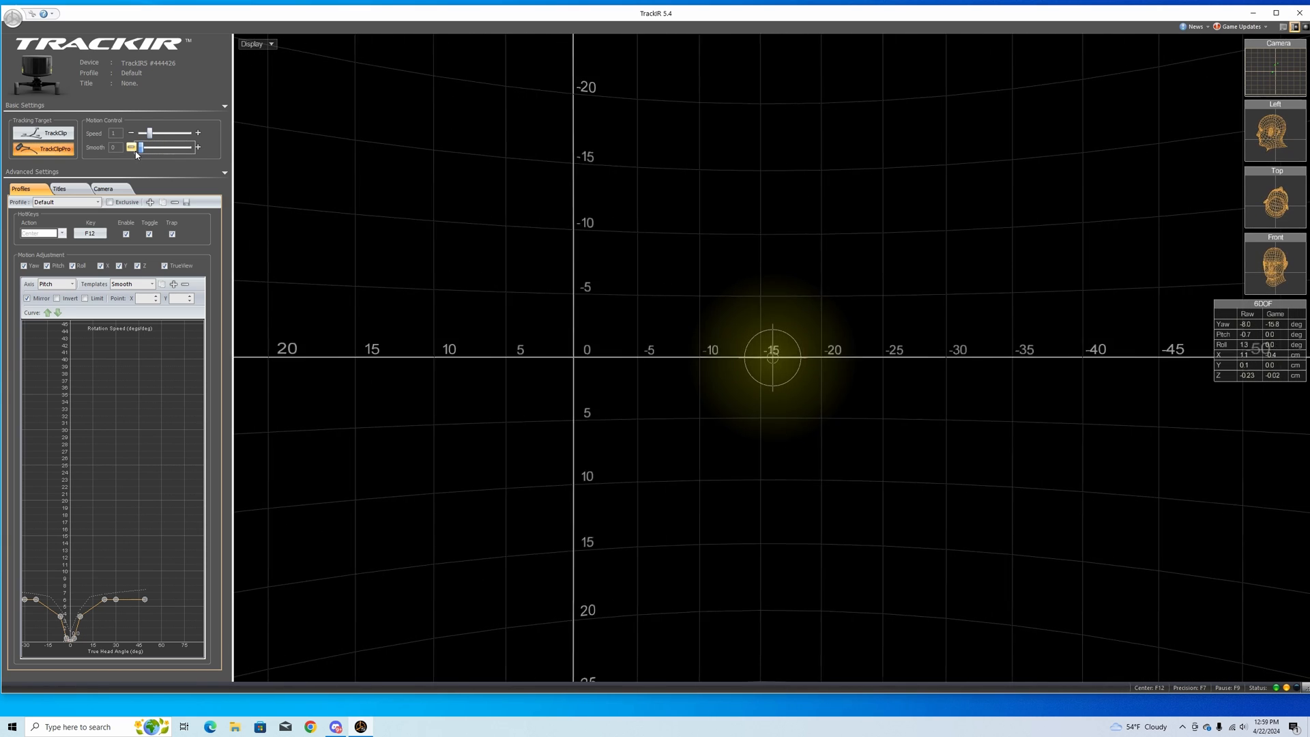
pyautogui.moveTo(139, 148); pyautogui.dragTo(159, 148)
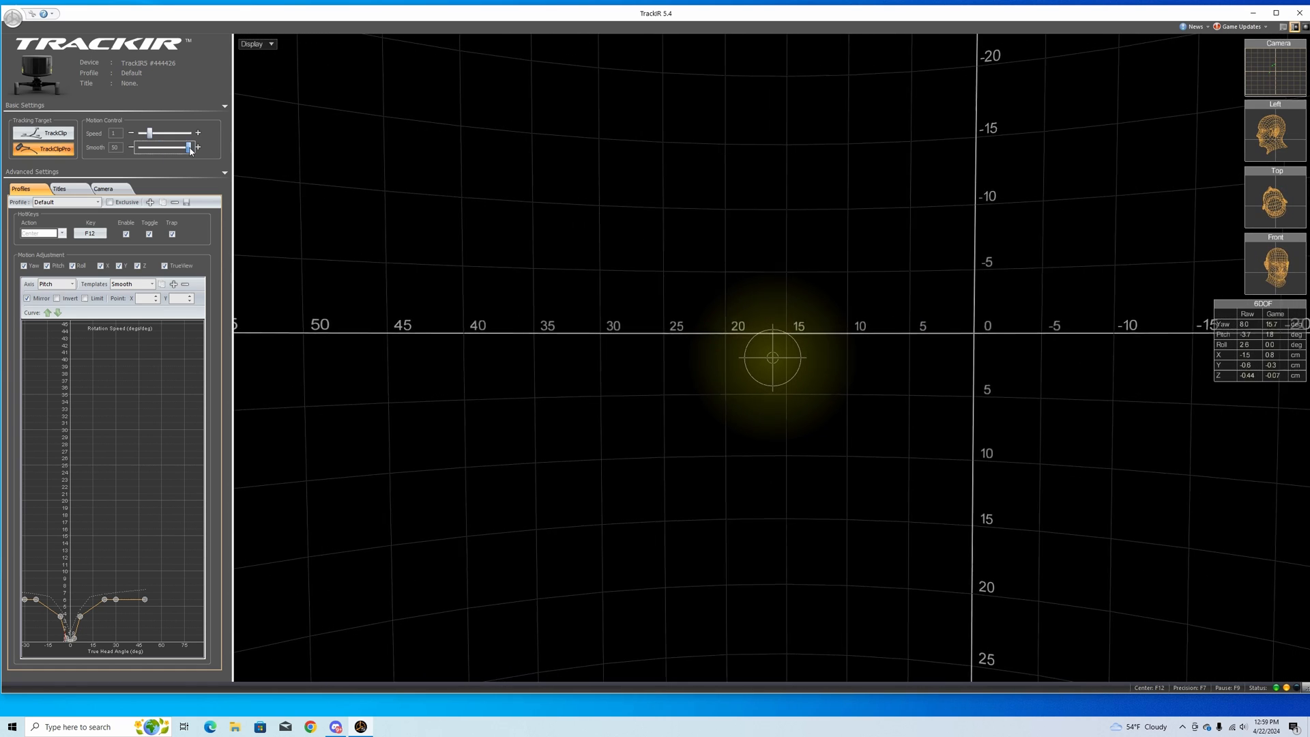
pyautogui.moveTo(189, 147); pyautogui.dragTo(160, 147)
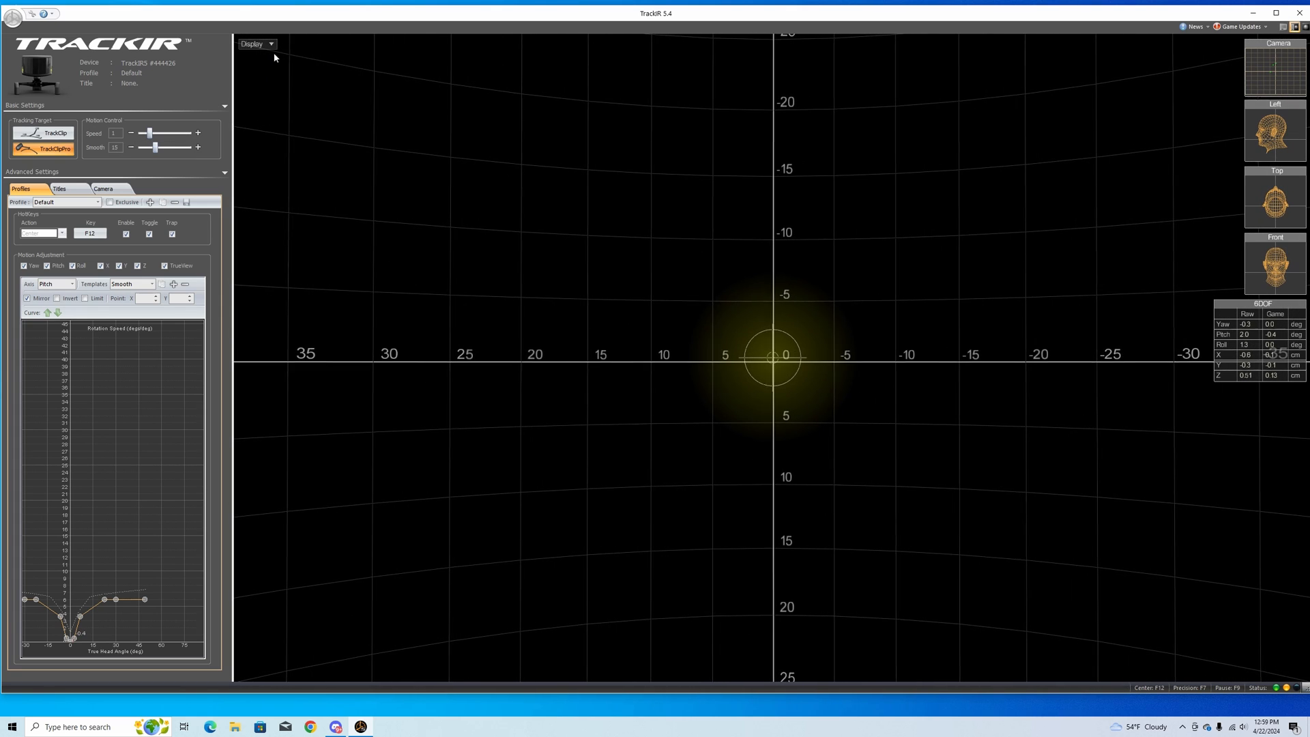
# Switch the viewport to the camera's reflector view, then back to the 3D display.
pyautogui.click(253, 43)
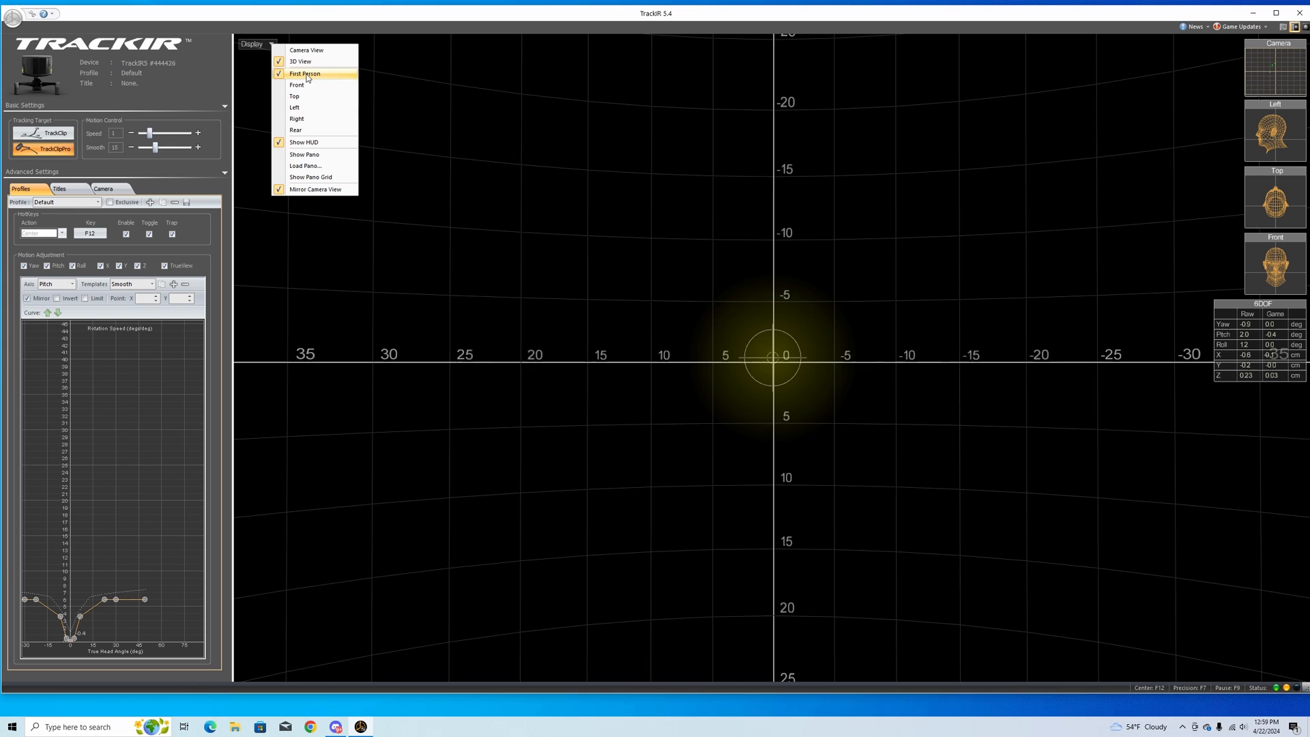
pyautogui.click(306, 51)
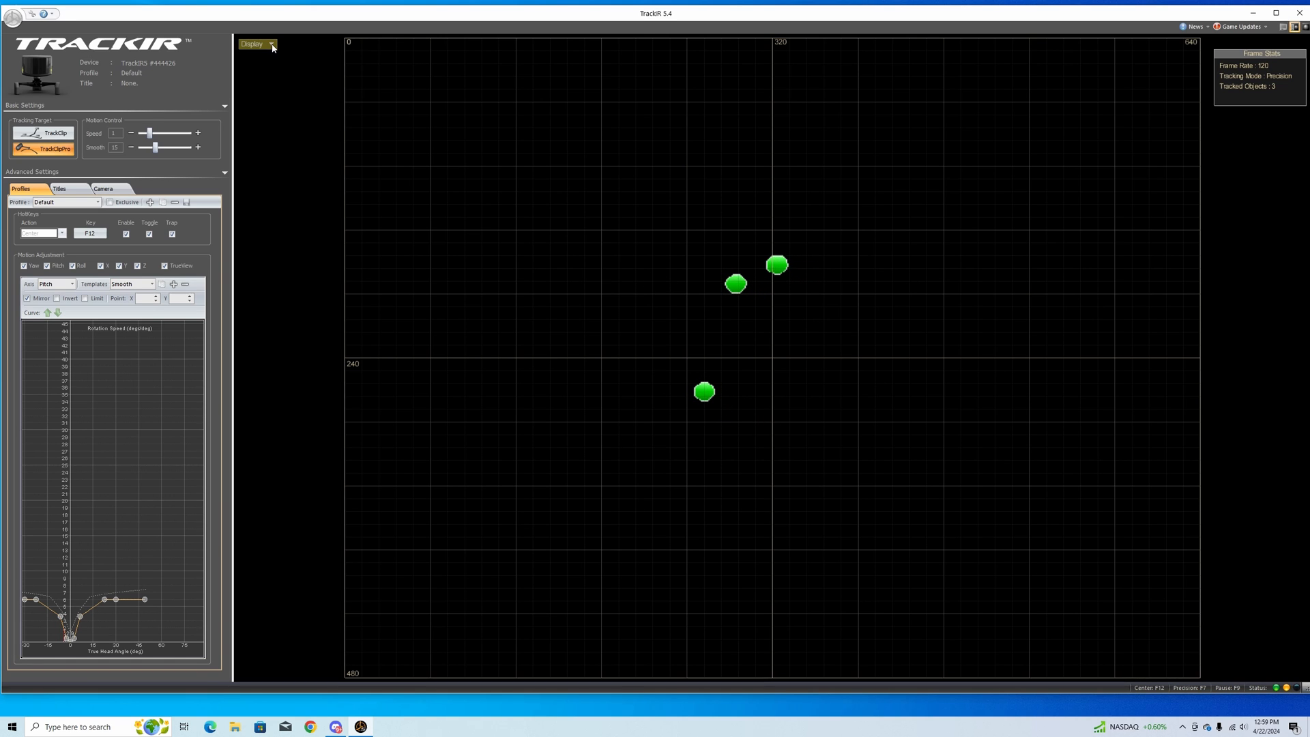
pyautogui.click(254, 44)
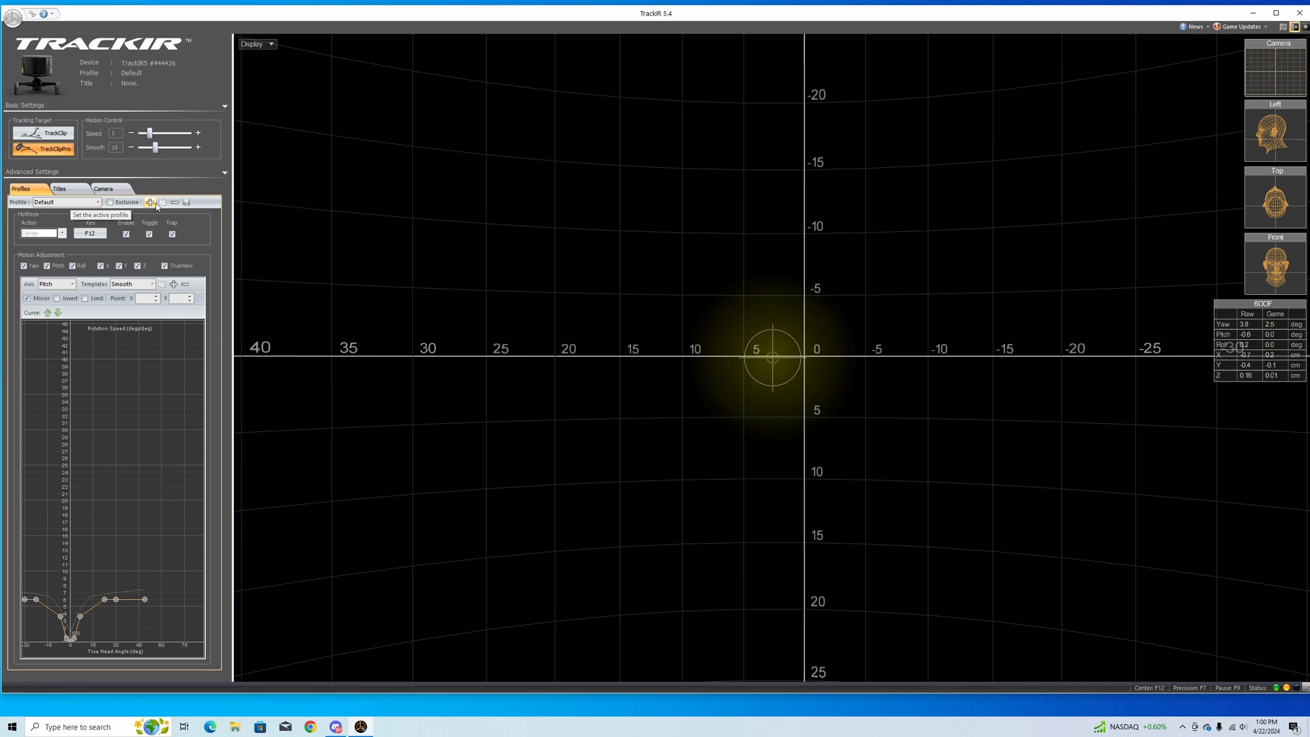
# Create a new profile named DCS 2 and set its view-centering hotkey to Joystick26.
pyautogui.click(151, 202)
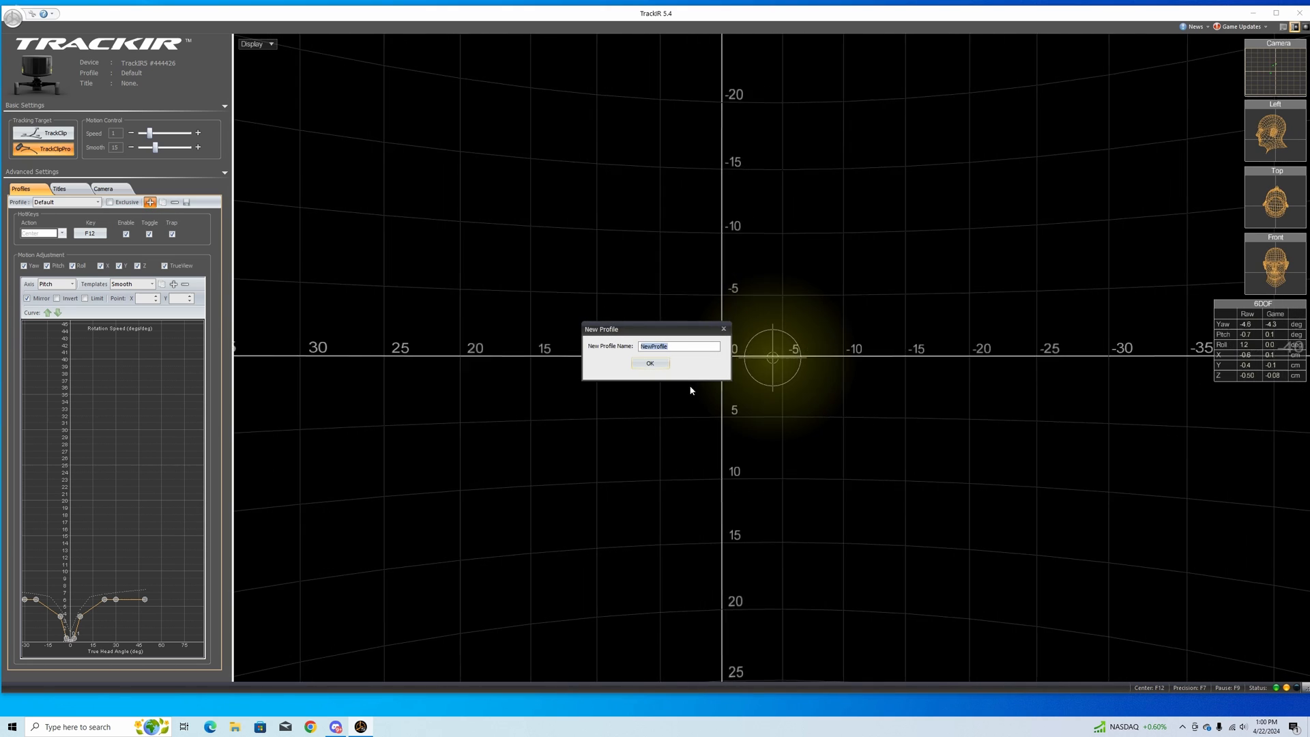
pyautogui.write('DCS')
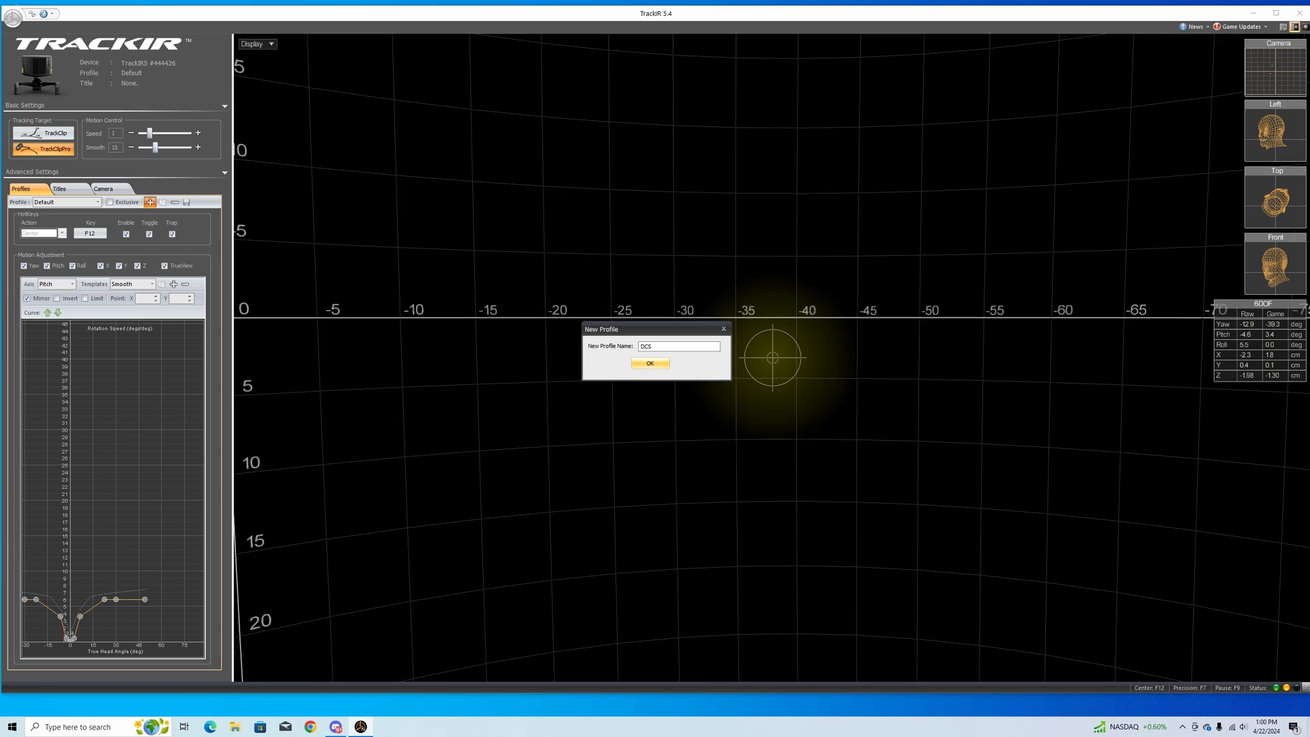
pyautogui.write('2')
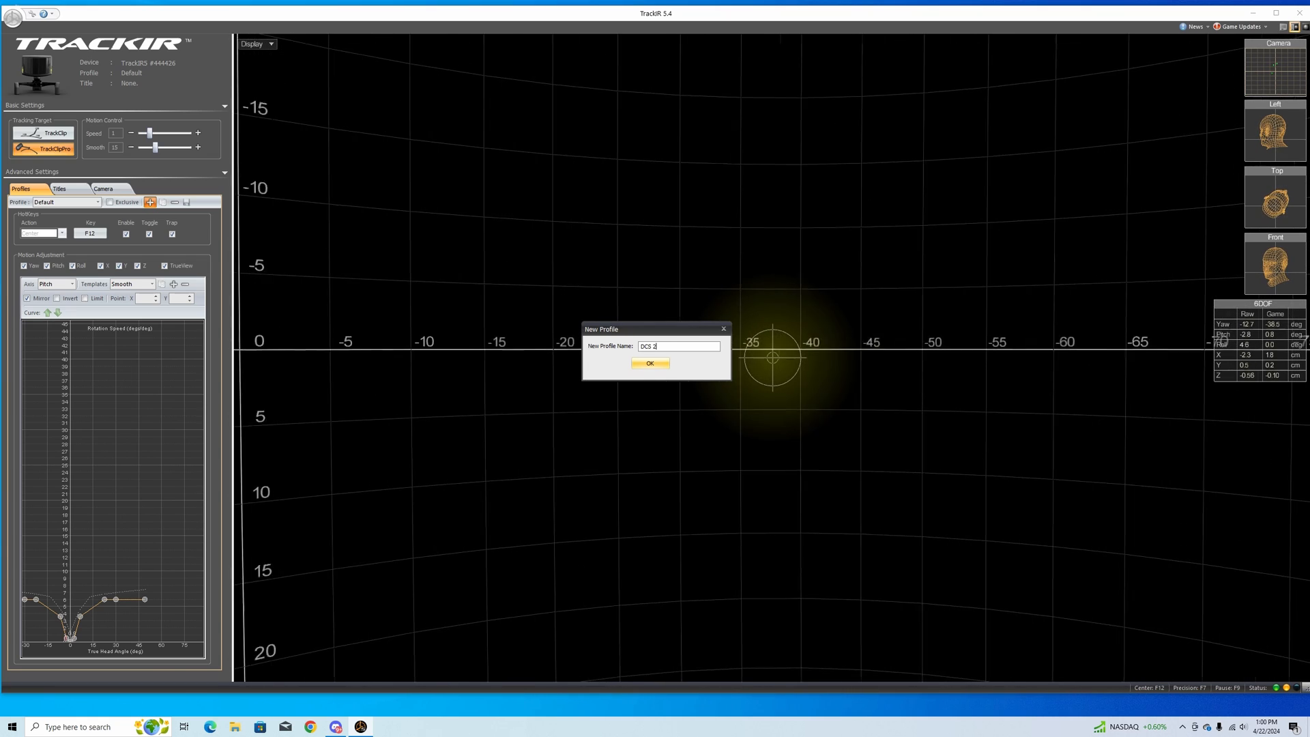
pyautogui.click(650, 362)
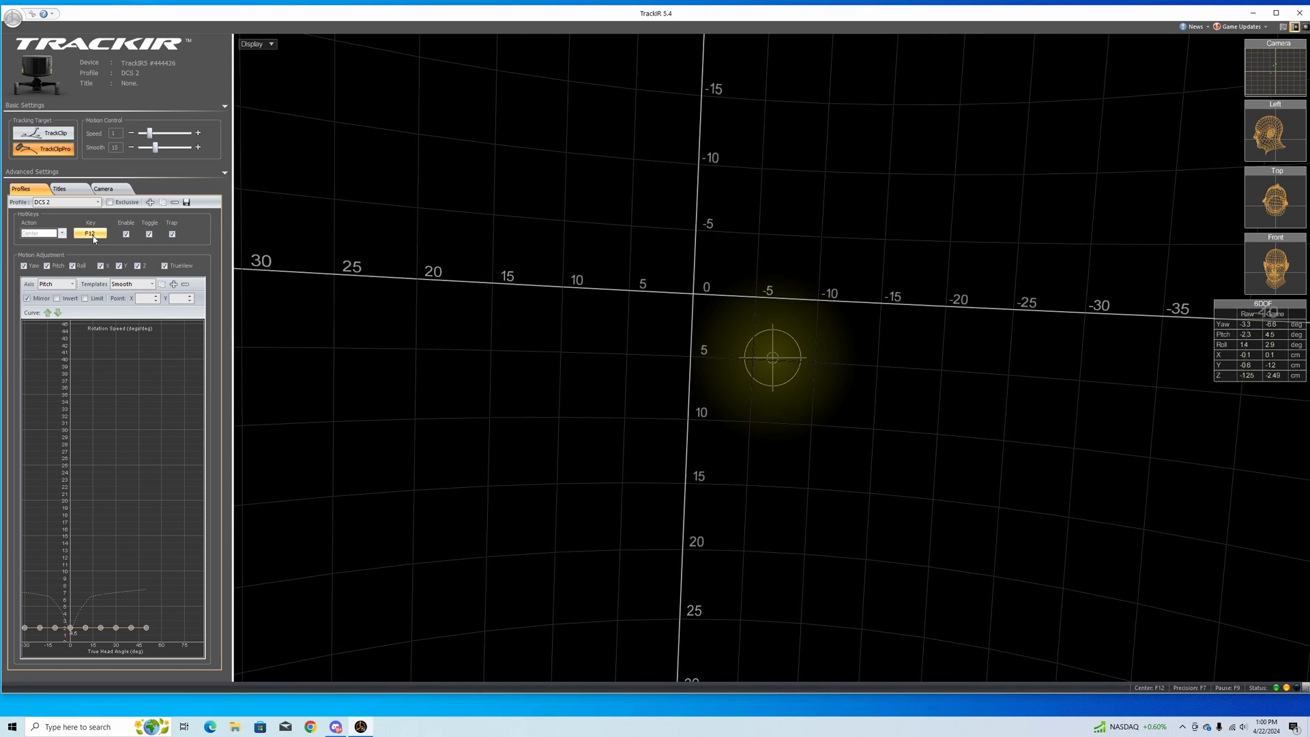
pyautogui.click(90, 231)
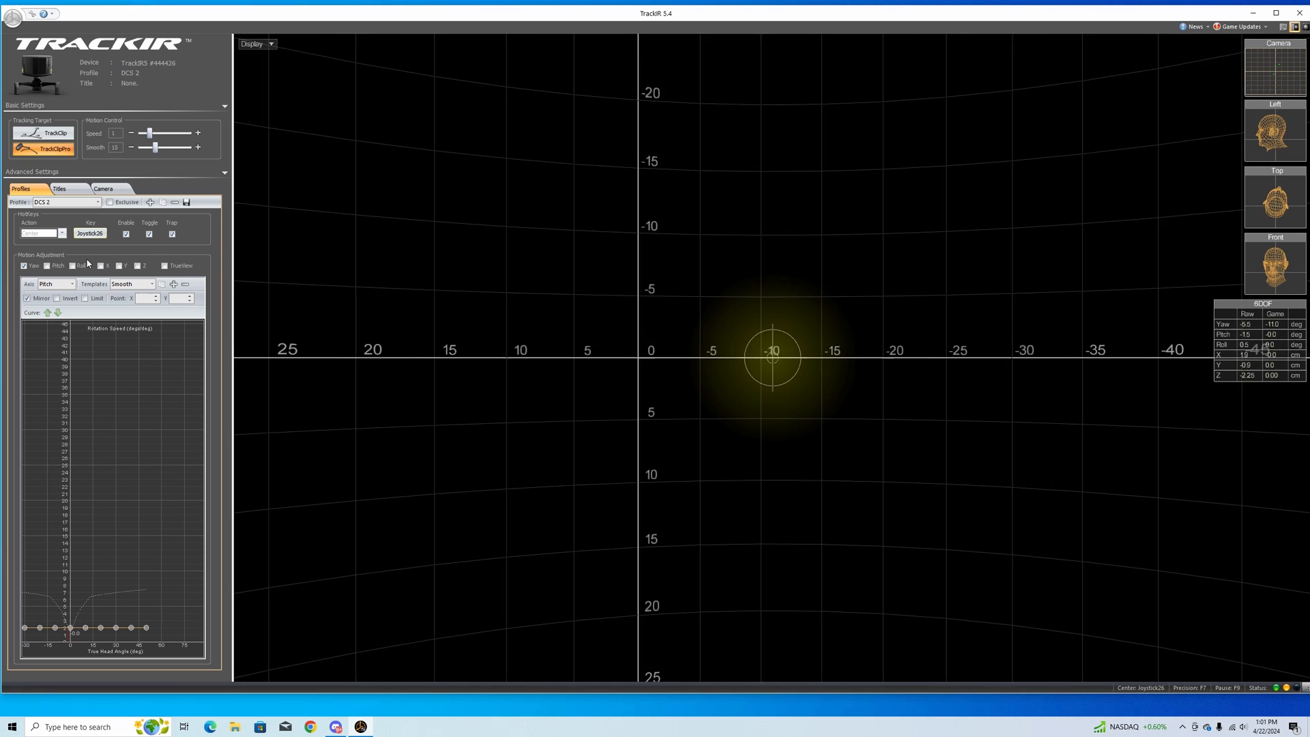
# Select the Yaw axis and apply the Fast template as the starting curve.
pyautogui.click(71, 283)
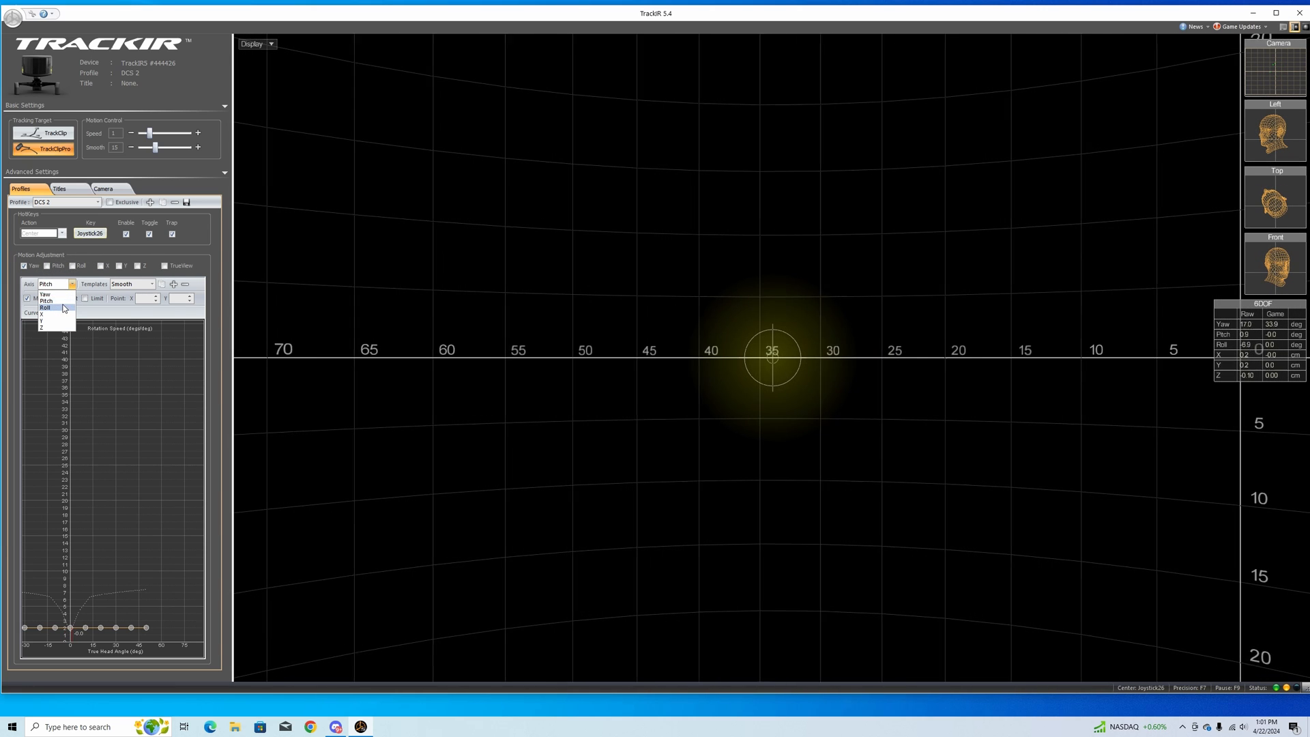
pyautogui.click(43, 295)
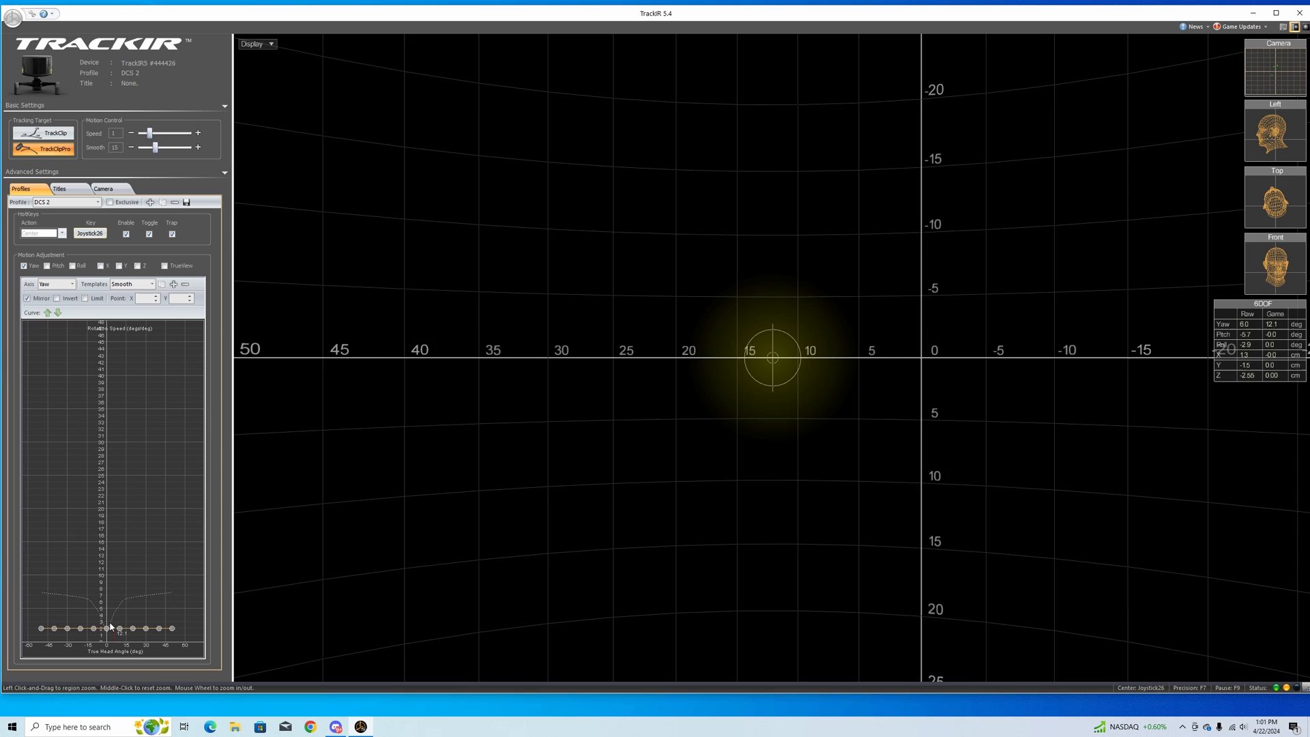
pyautogui.click(131, 284)
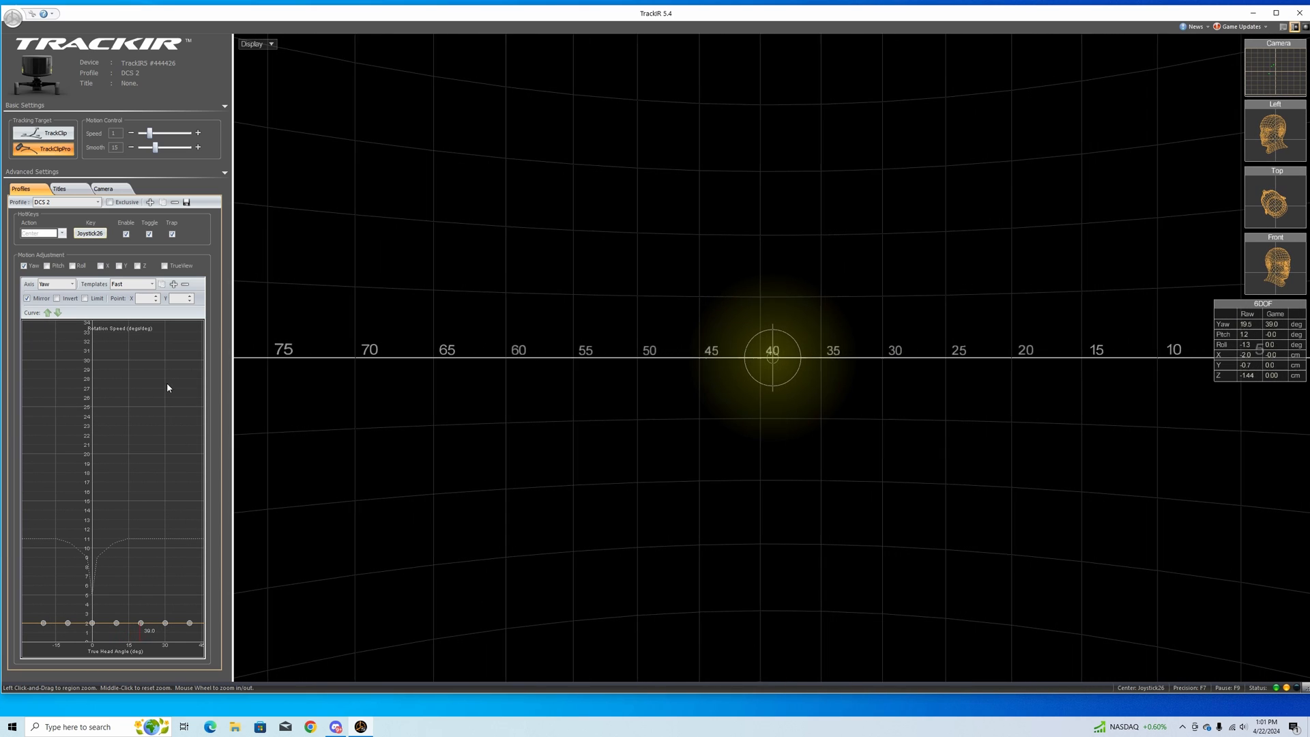
pyautogui.click(152, 284)
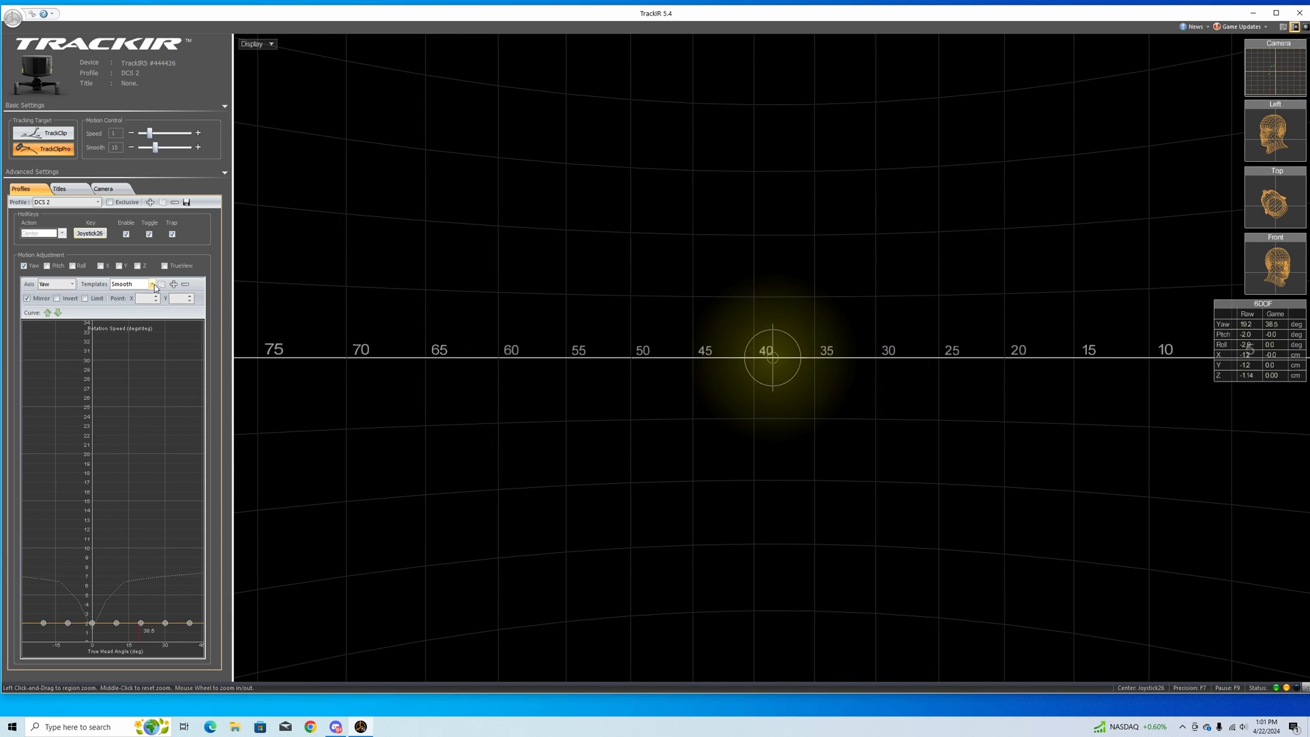
pyautogui.click(154, 285)
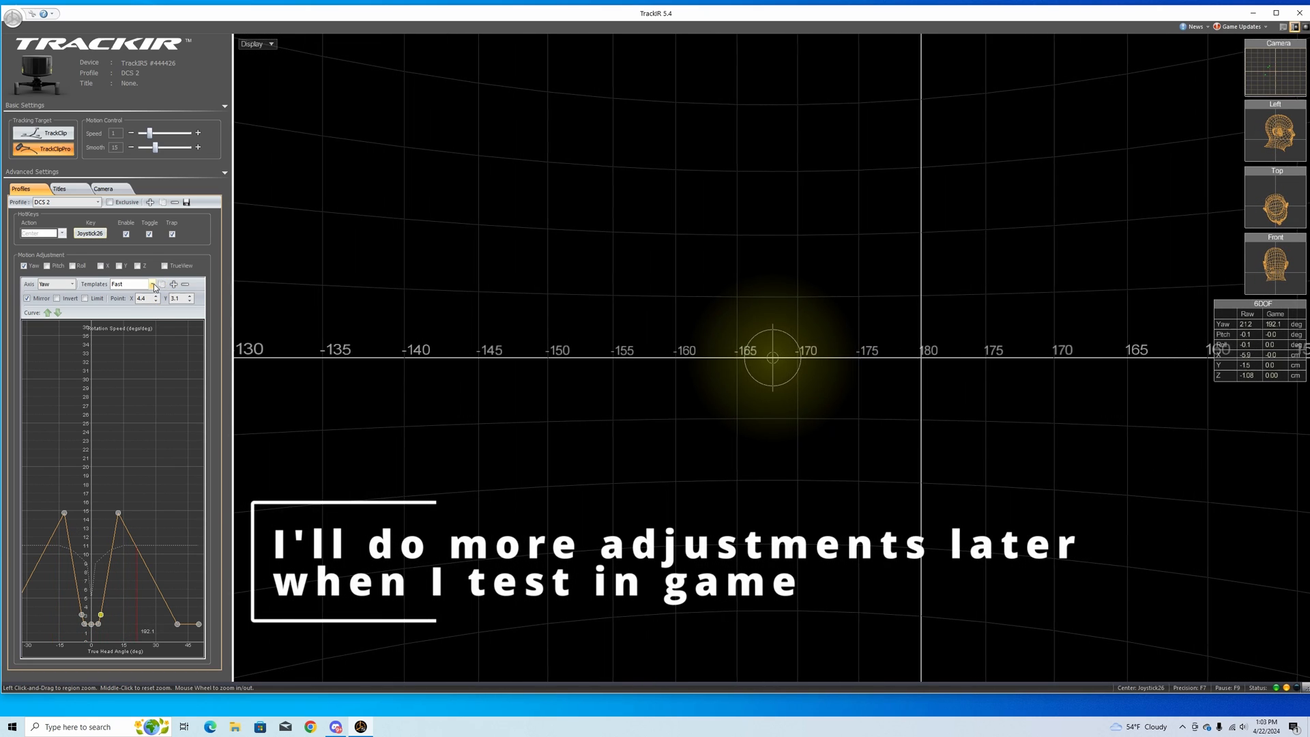
# Reshape the yaw curve into a steep centre dip that levels into a flat plateau.
pyautogui.click(151, 284)
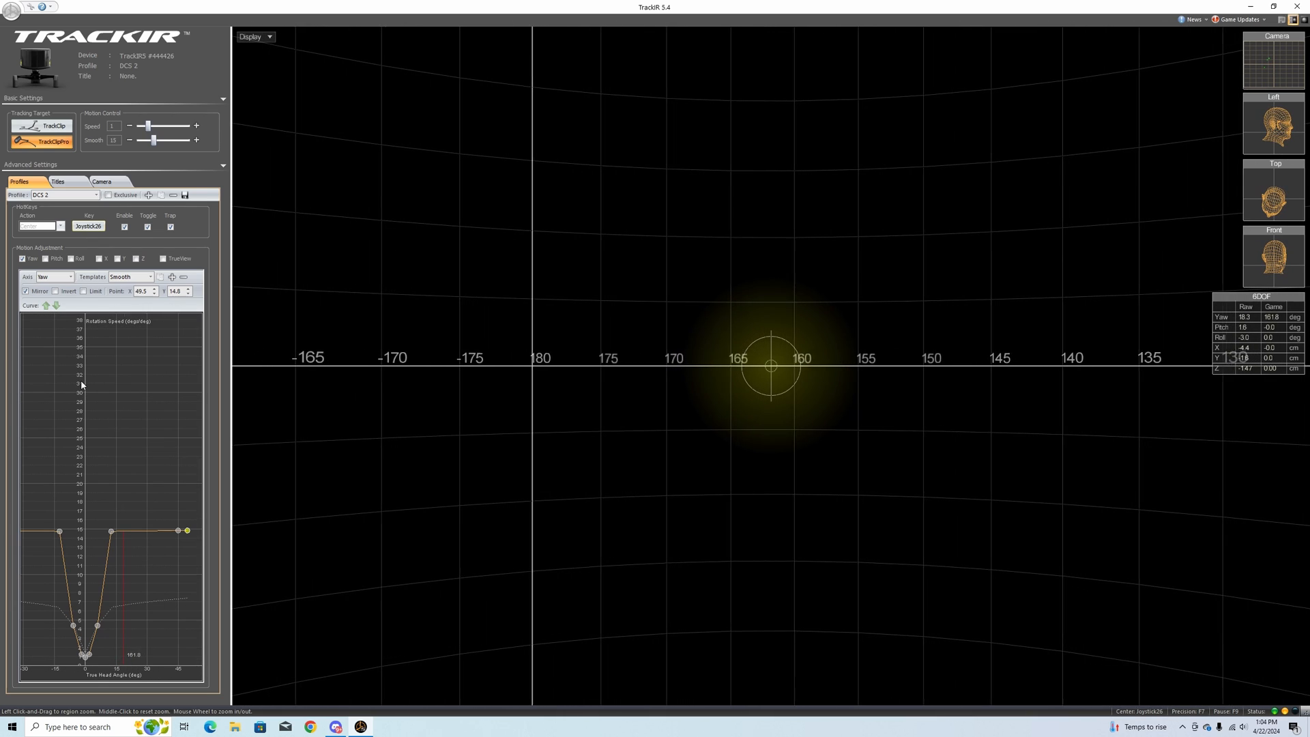
# Switch the Axis dropdown from Pitch to Yaw and toggle an axis checkbox.
pyautogui.click(68, 277)
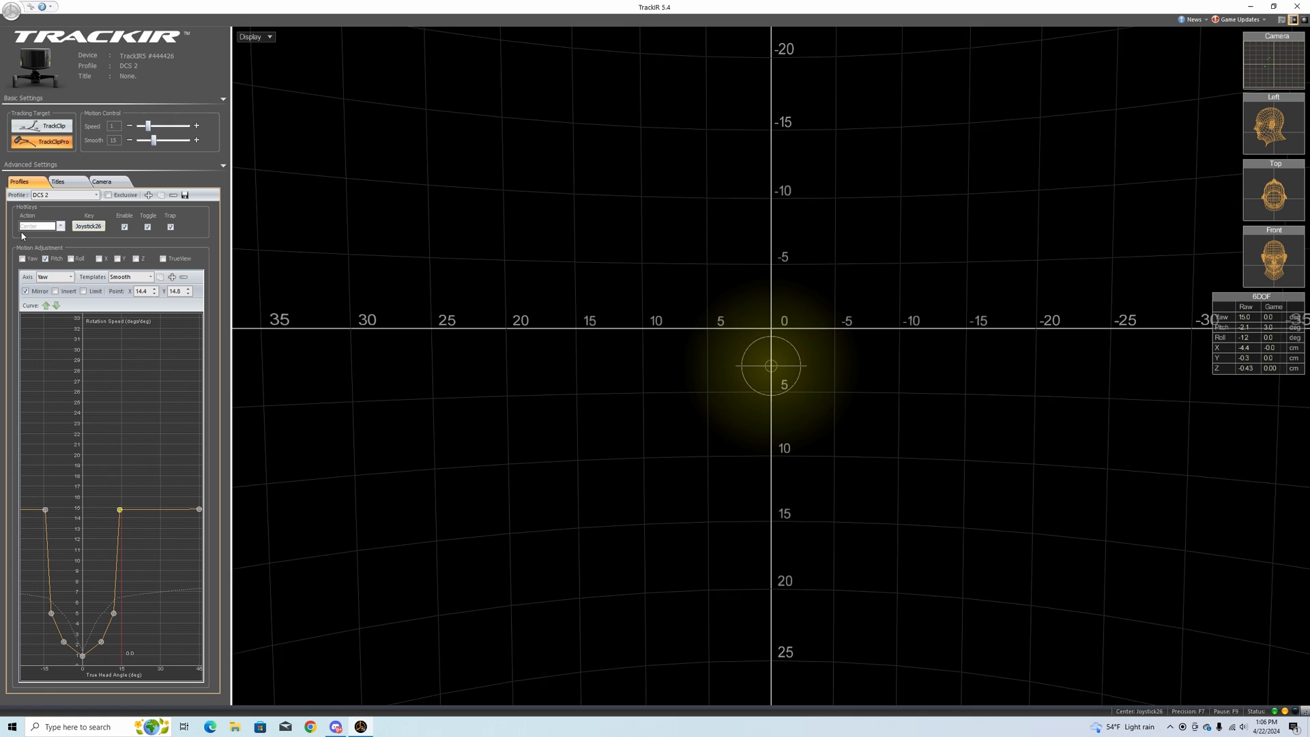
pyautogui.click(70, 277)
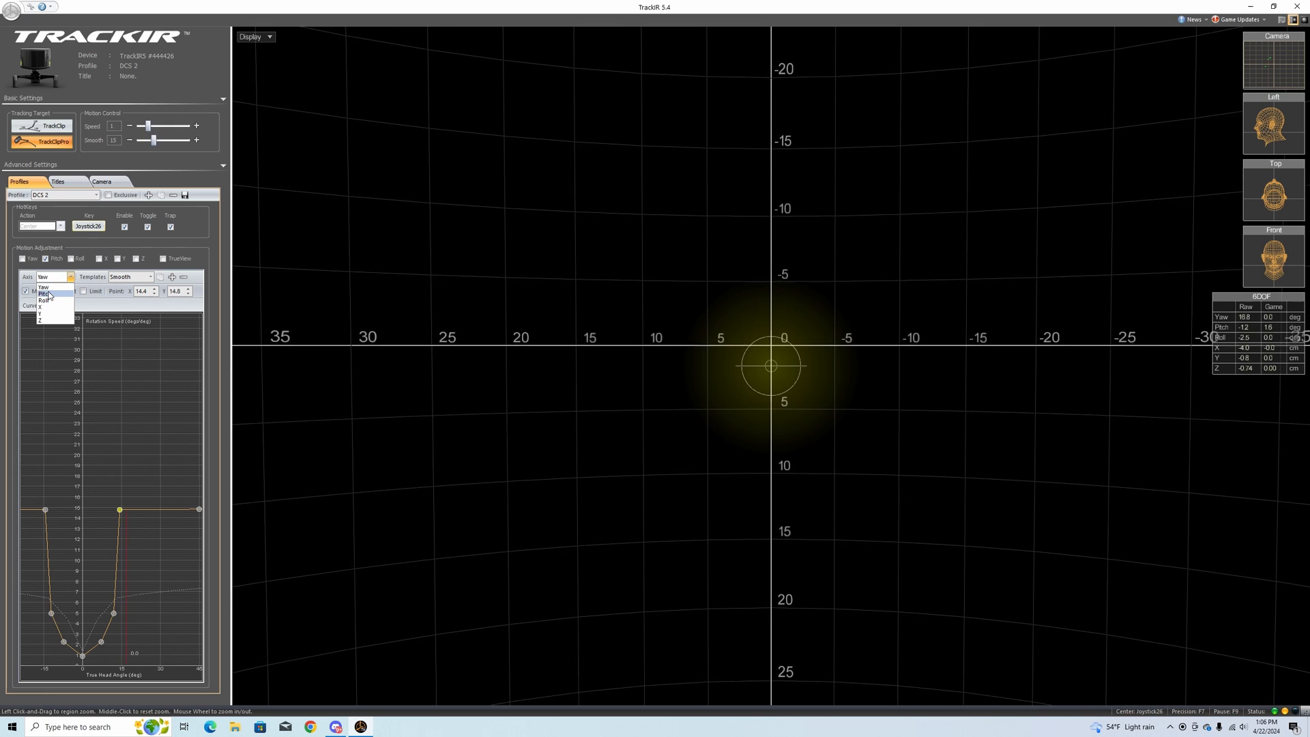
pyautogui.click(43, 292)
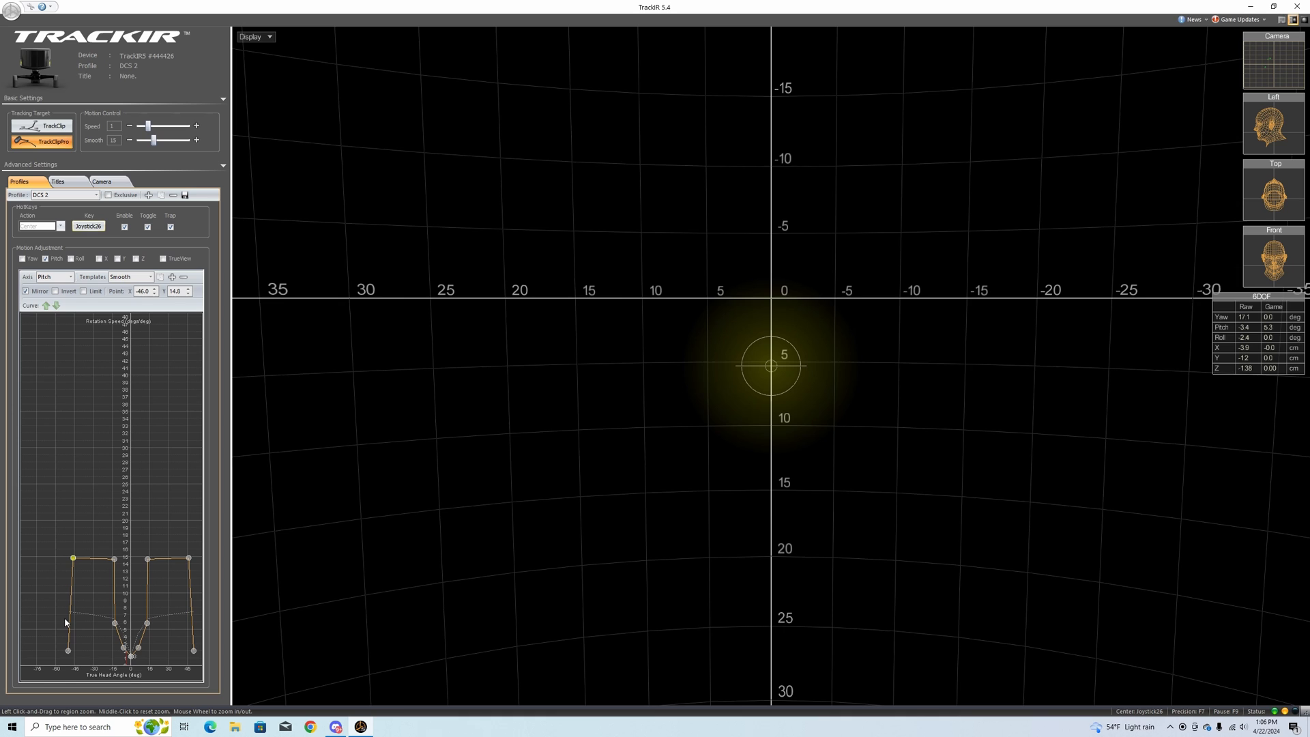
pyautogui.click(24, 257)
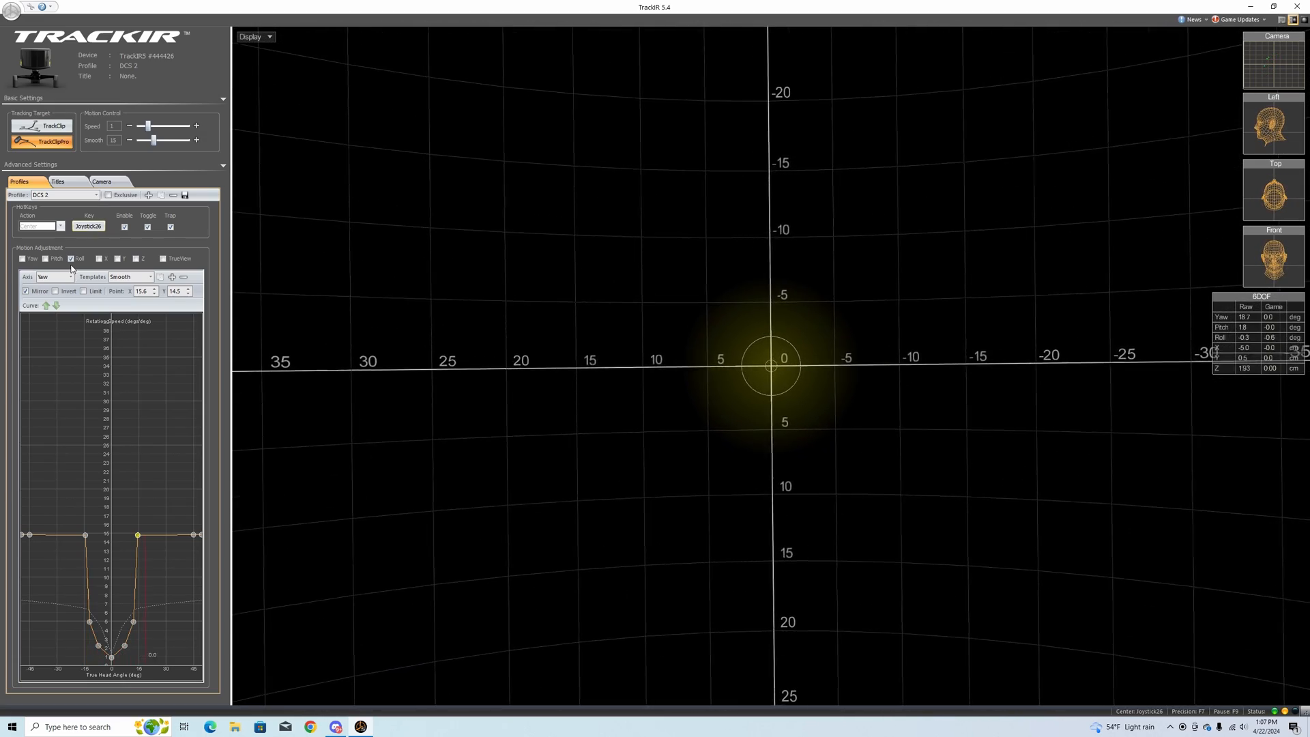
# View the flat Roll curve, then select the X axis curve for editing.
pyautogui.click(53, 276)
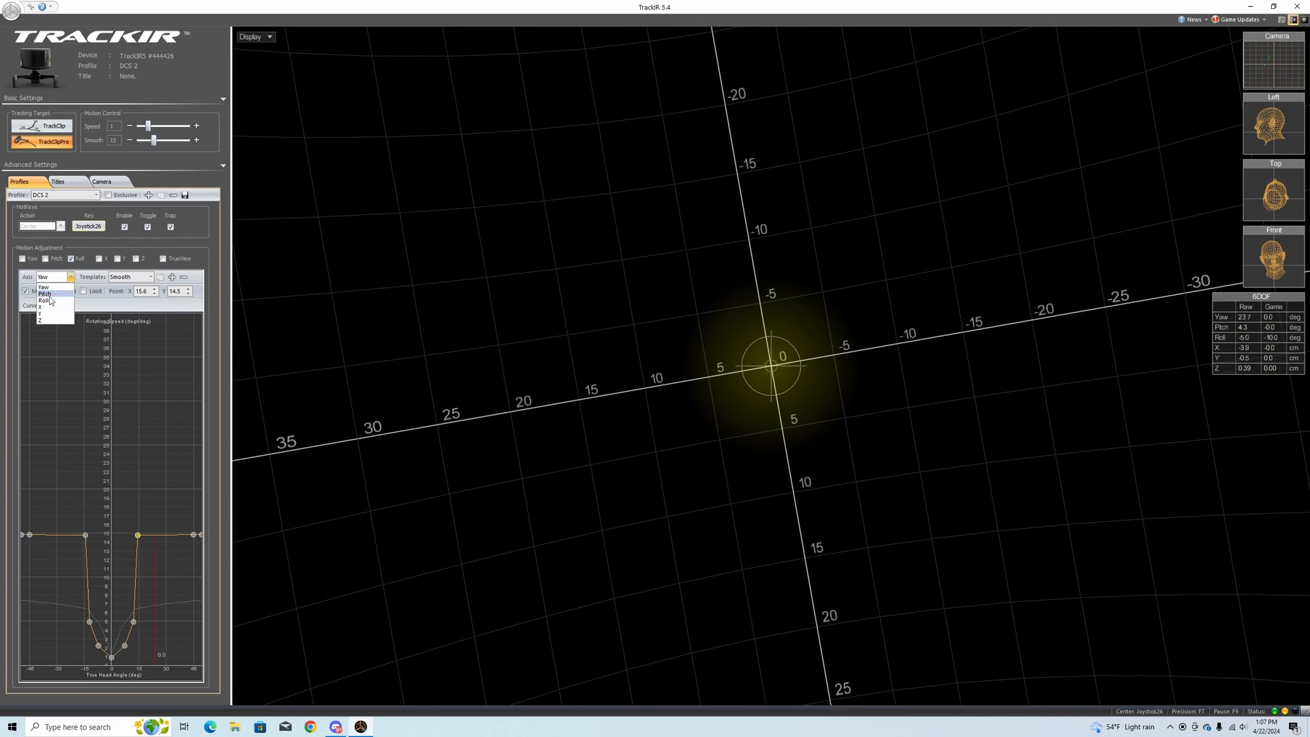
pyautogui.click(43, 300)
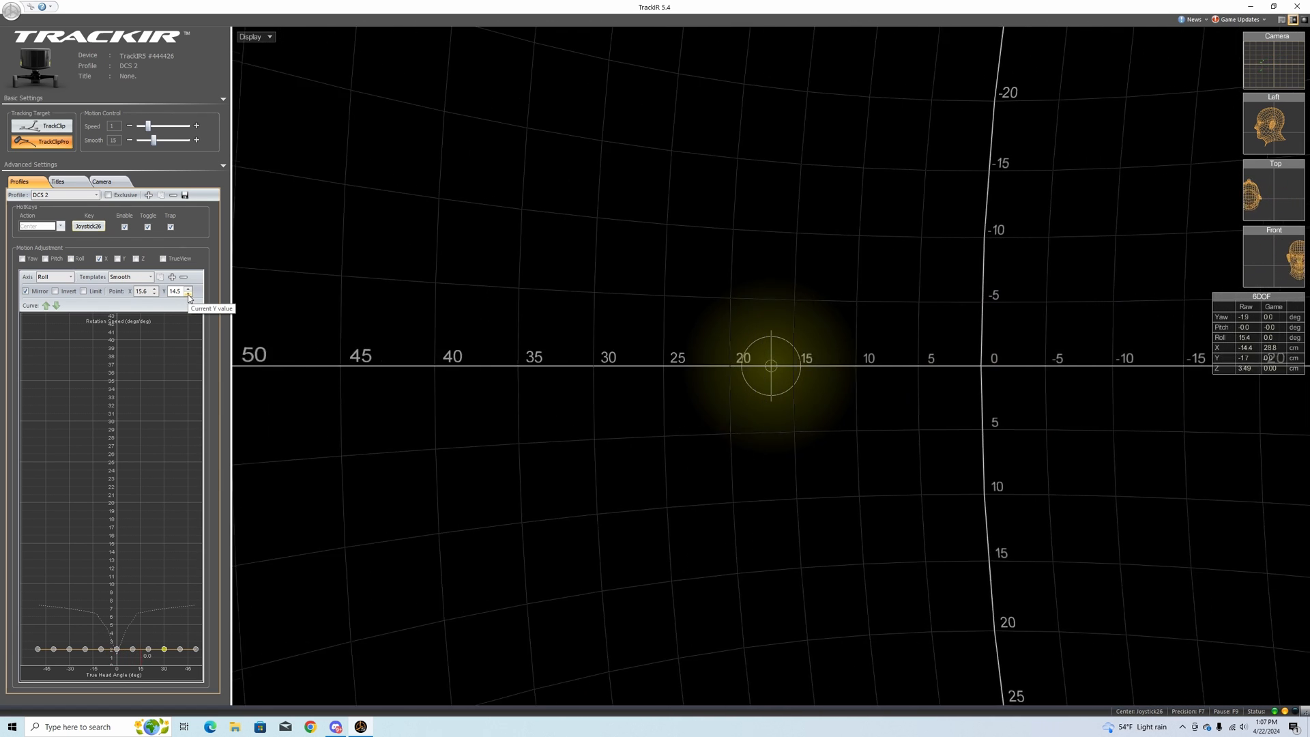
pyautogui.click(70, 277)
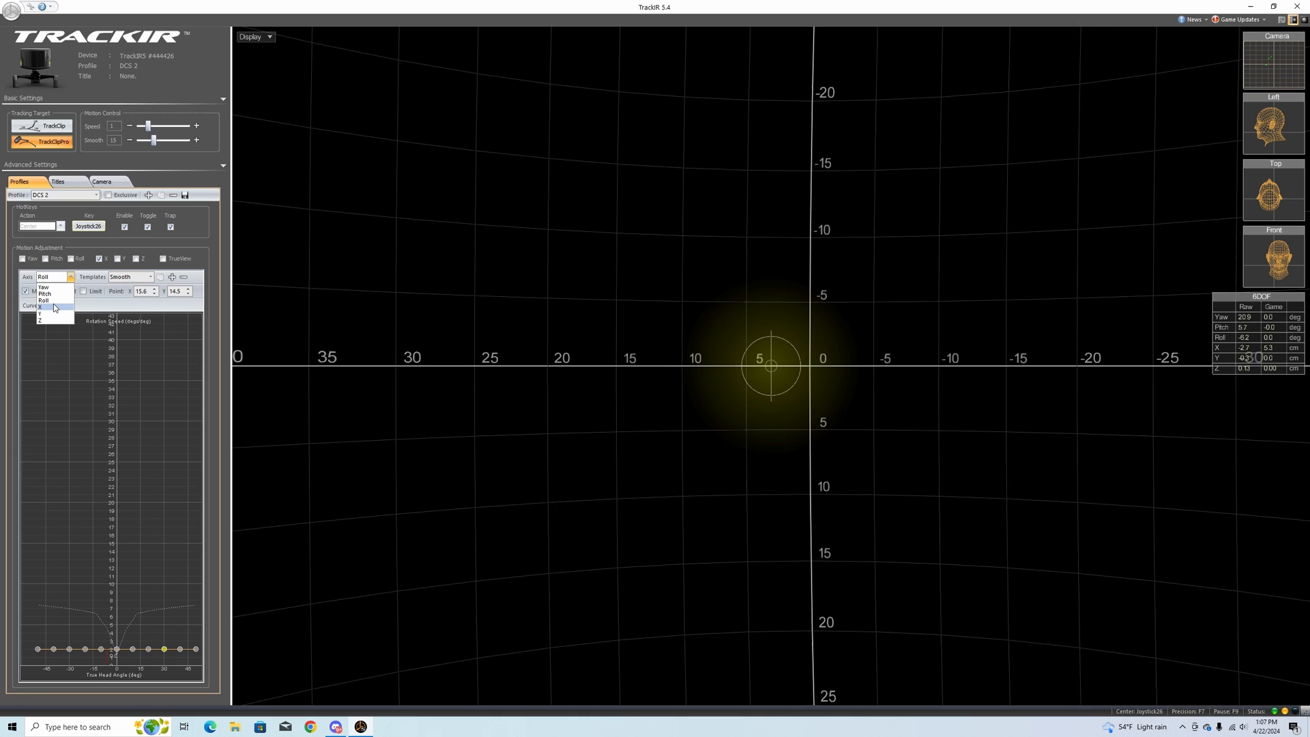
pyautogui.click(40, 306)
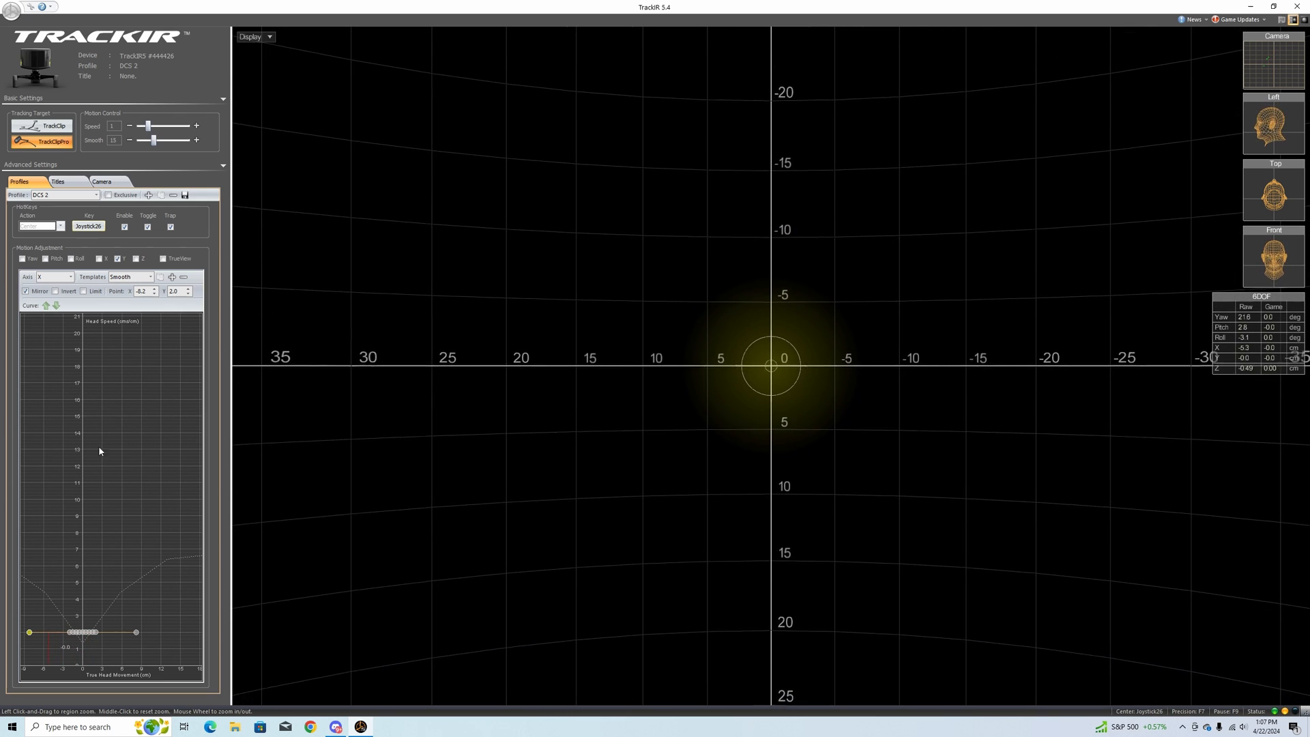
# Select the Y axis to give it a shallow, low-speed response curve.
pyautogui.click(70, 277)
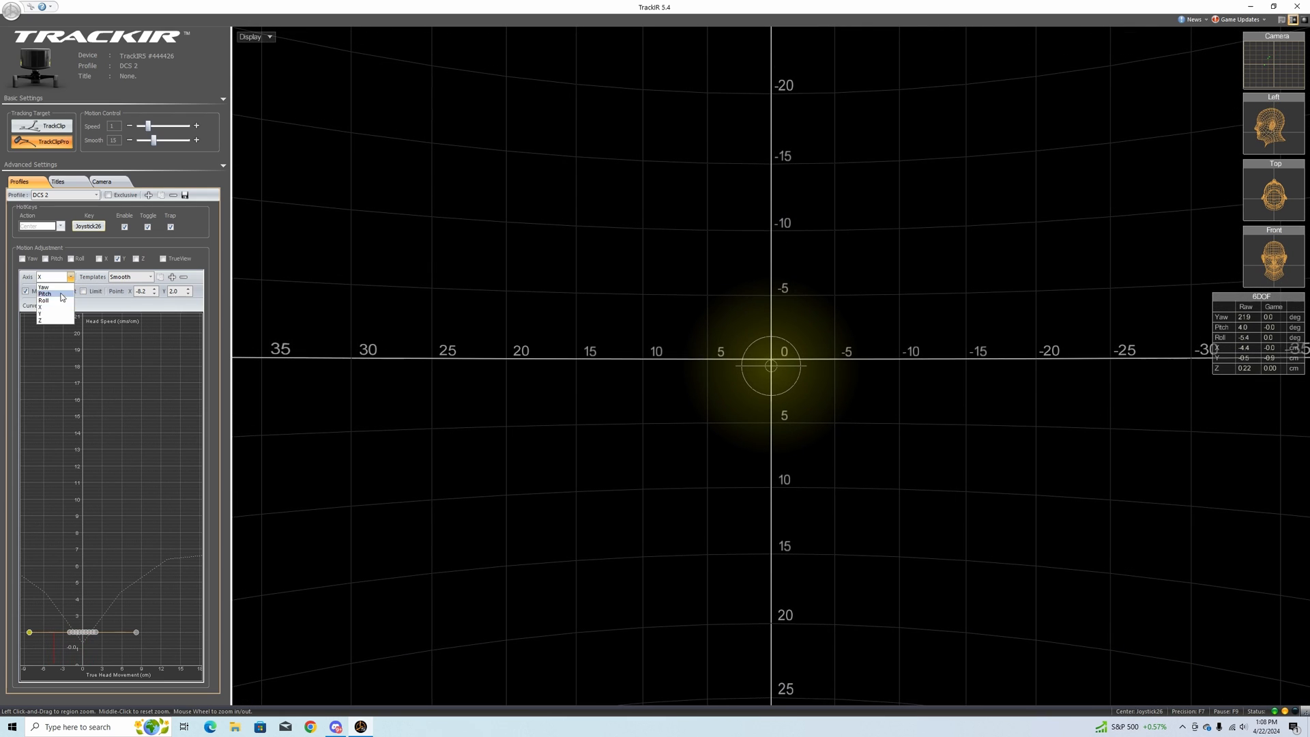
pyautogui.click(39, 311)
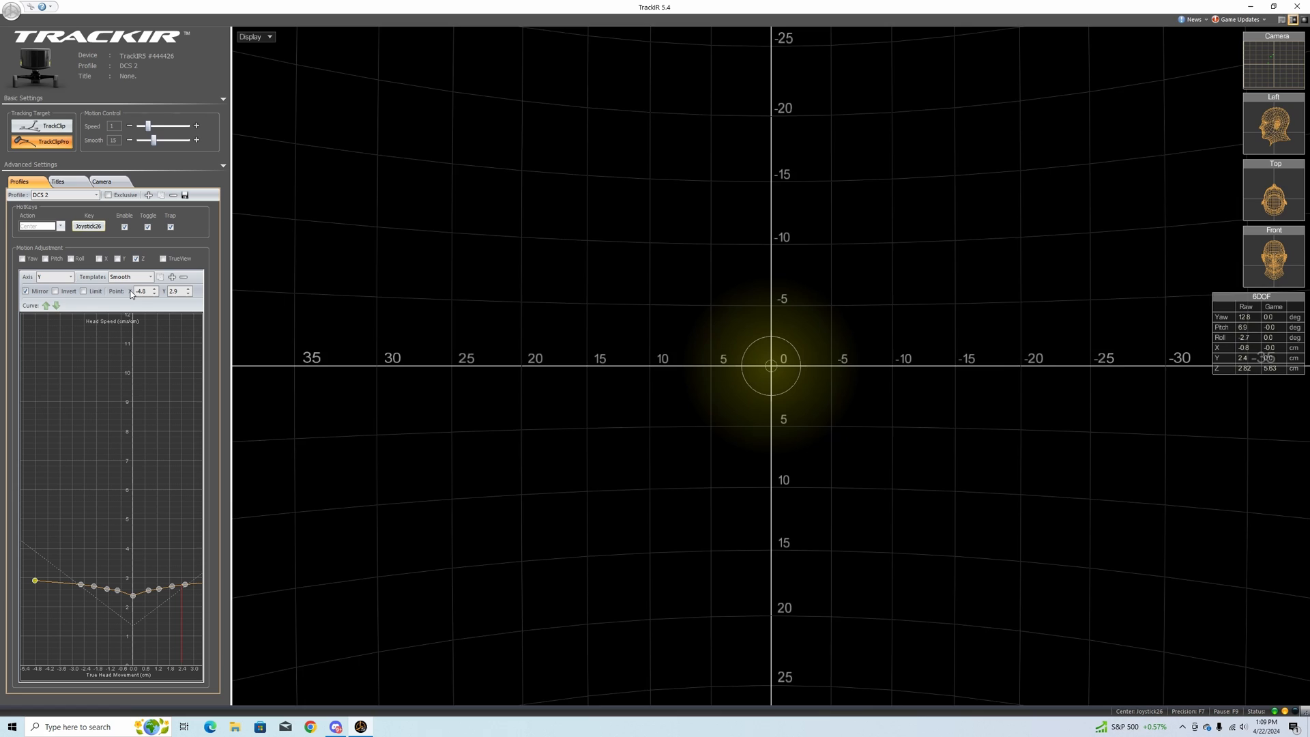
# Select the Z axis and keep its curve flat and low with all six axes enabled.
pyautogui.click(69, 277)
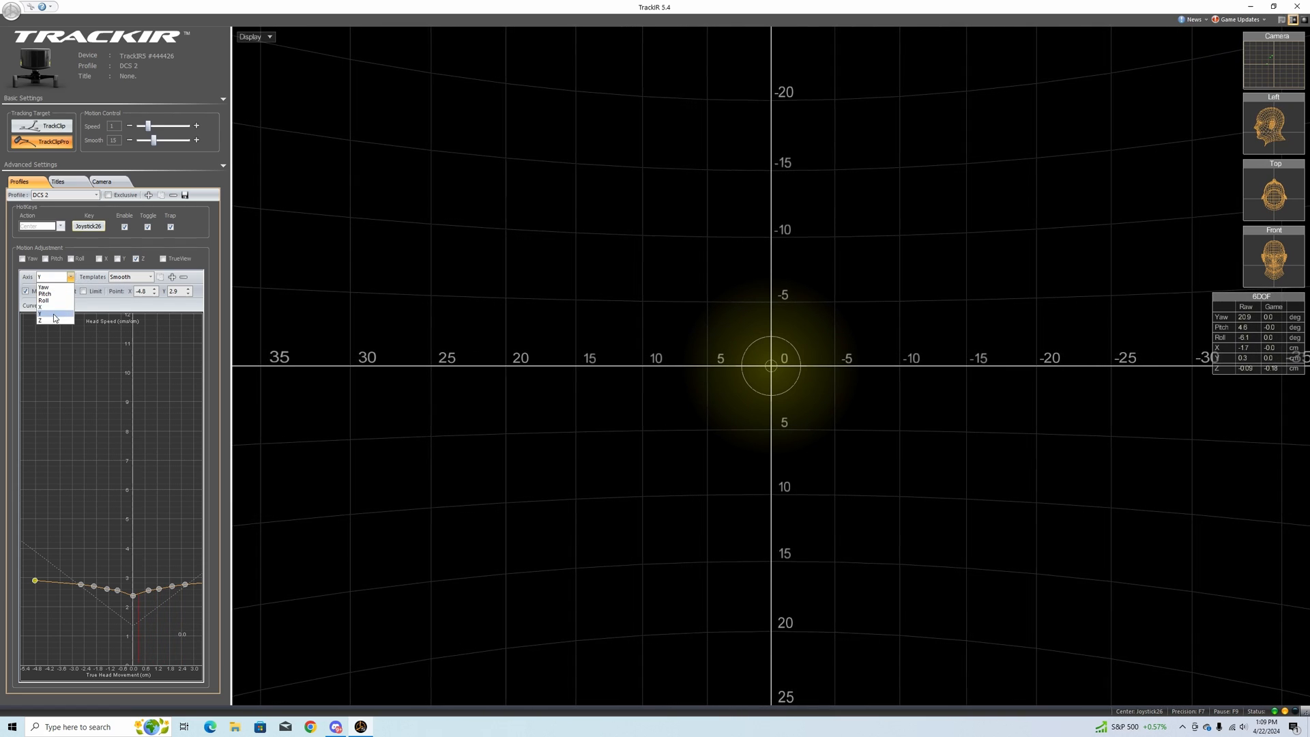
pyautogui.click(41, 319)
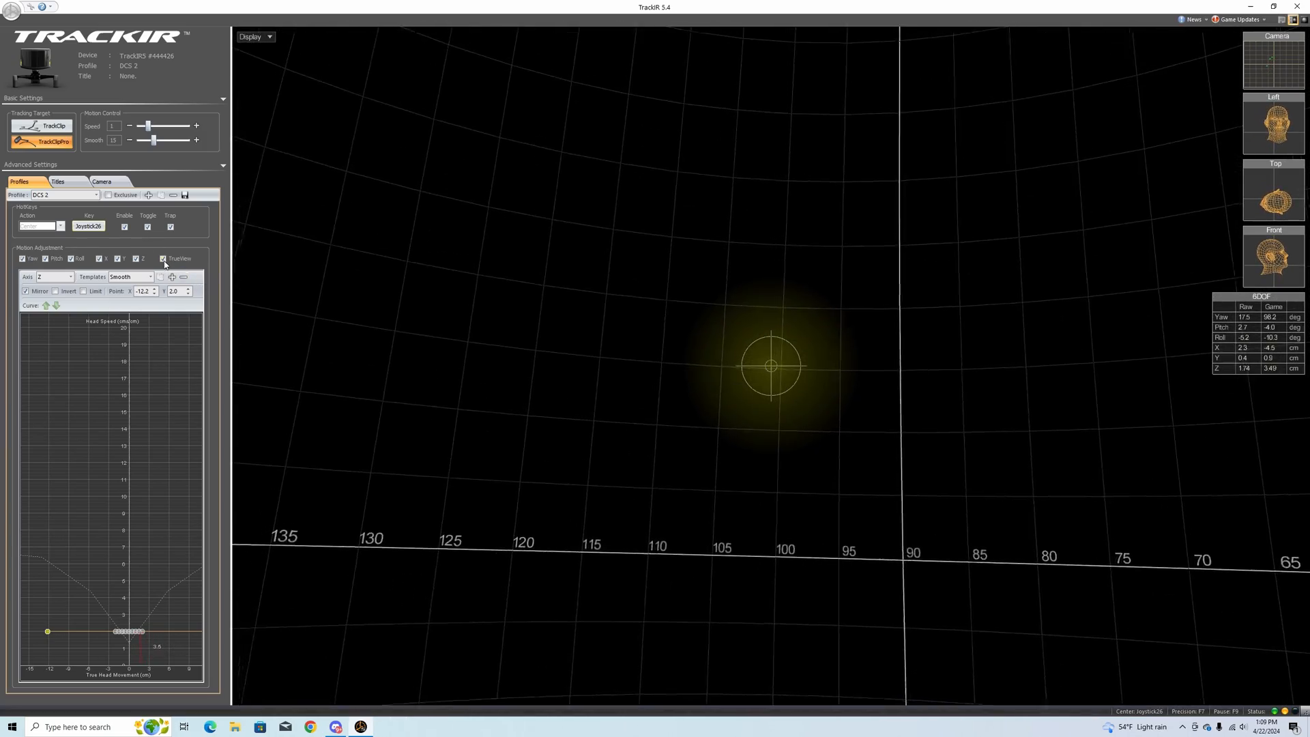
# On the Titles tab, assign the DCS 2 profile to the Black Shark title.
pyautogui.click(57, 181)
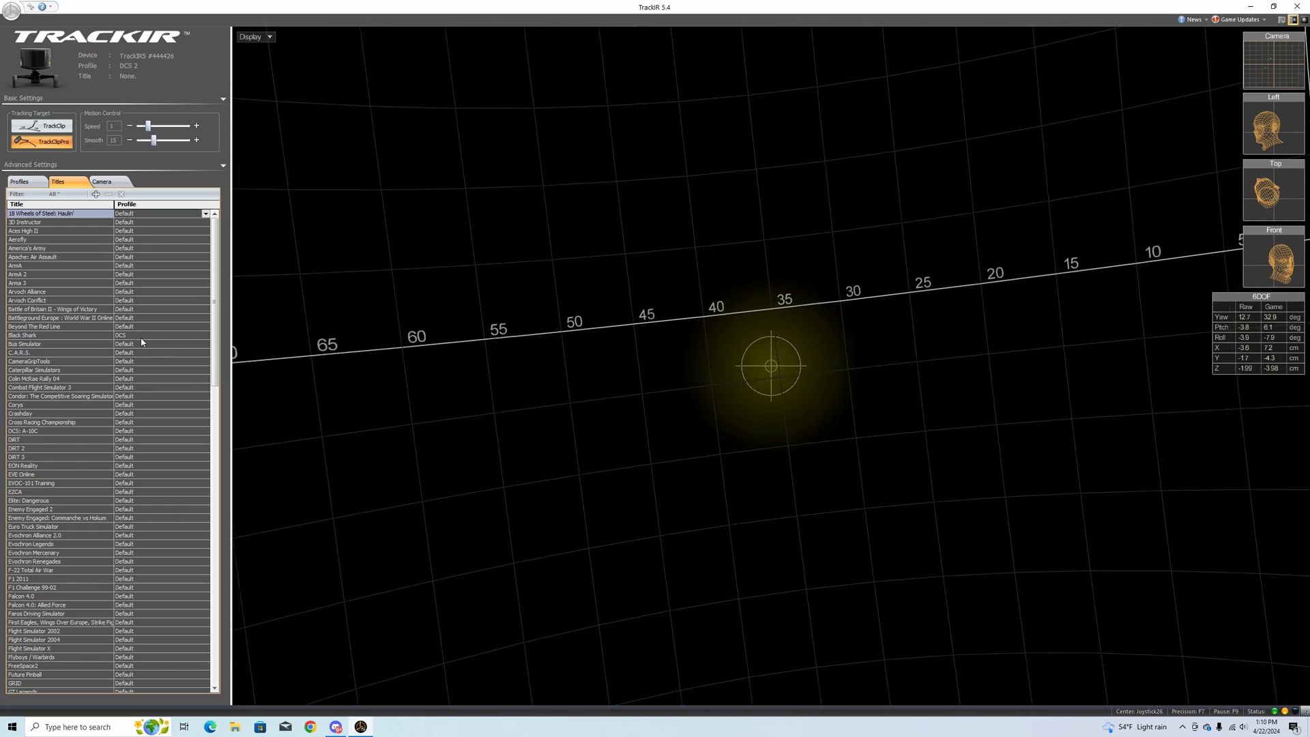
pyautogui.click(205, 336)
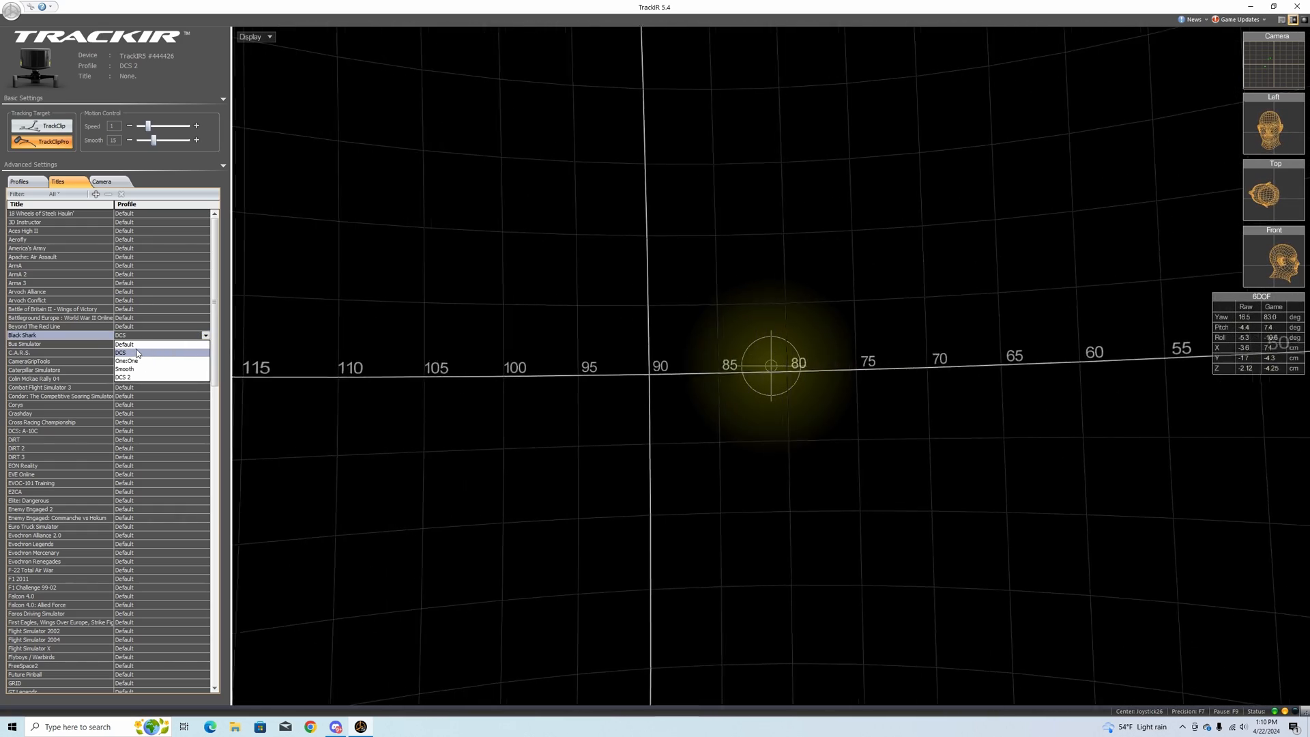
pyautogui.click(126, 378)
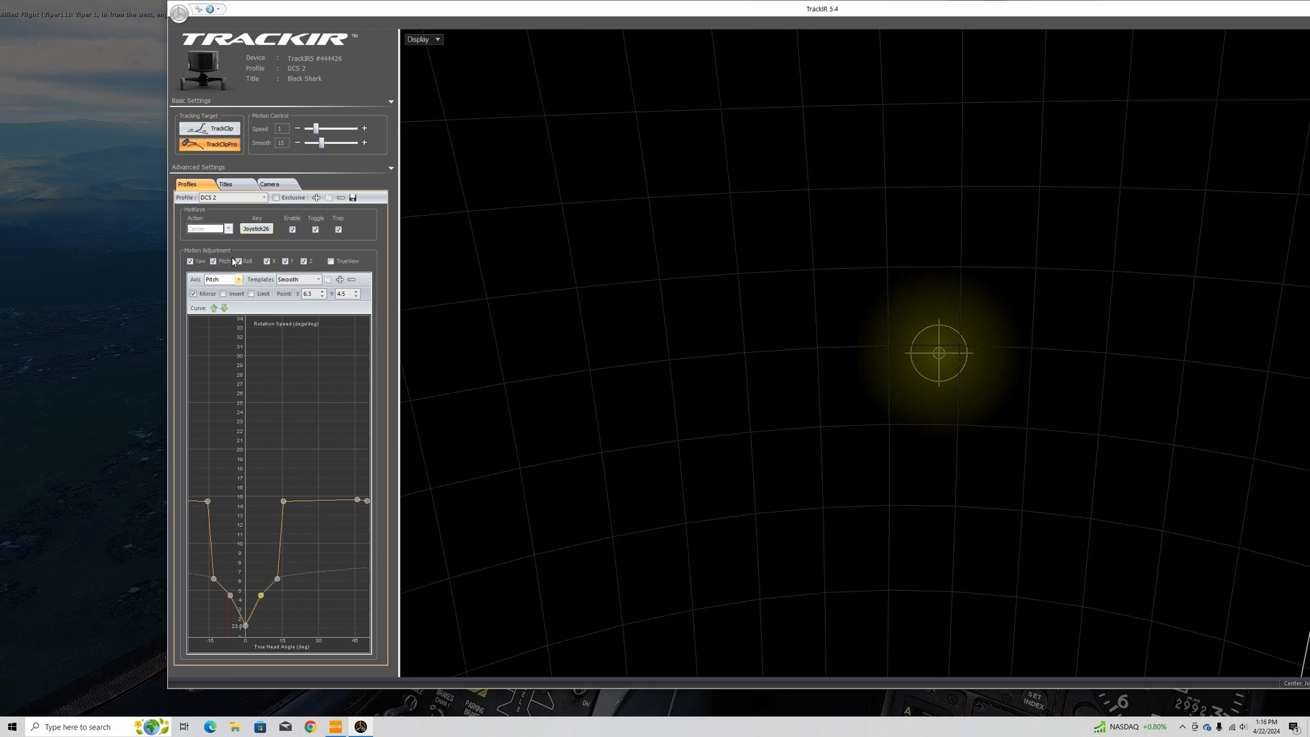
# Review the DCS 2 axis curves in the Axis dropdown before returning to DCS World.
pyautogui.click(238, 278)
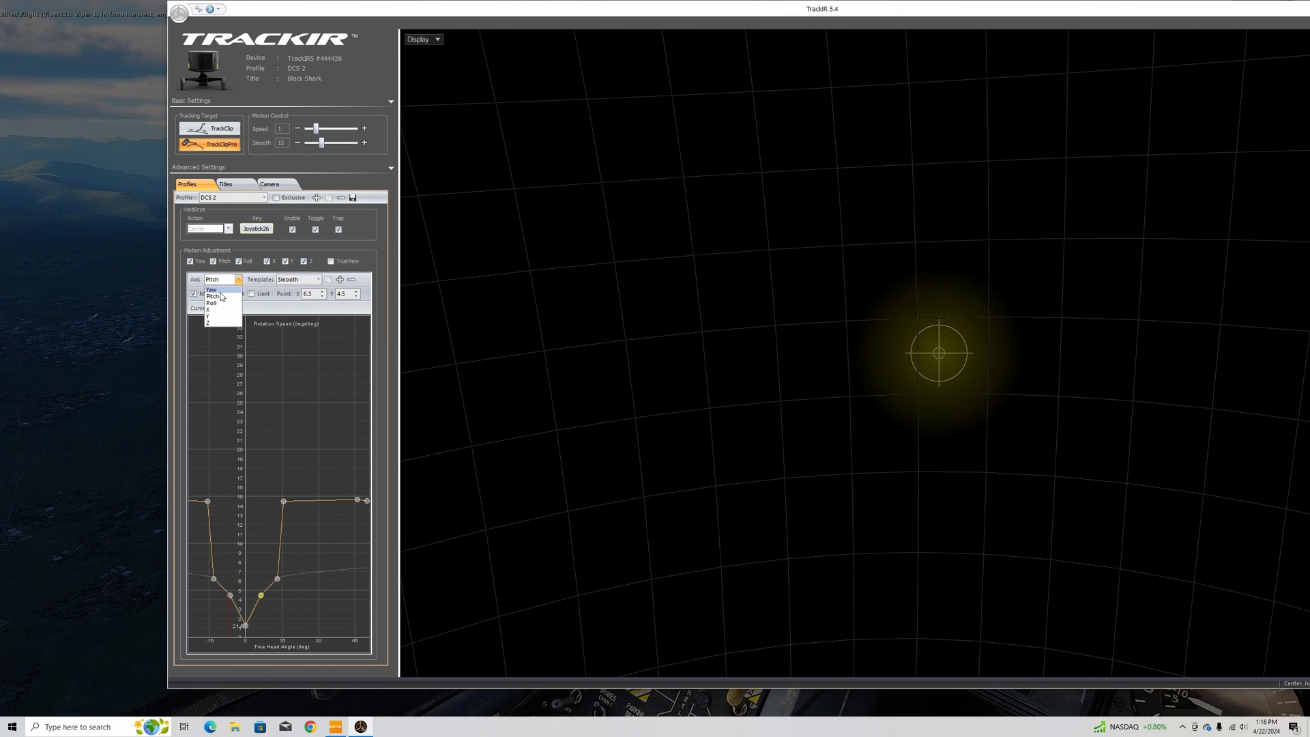
pyautogui.click(213, 290)
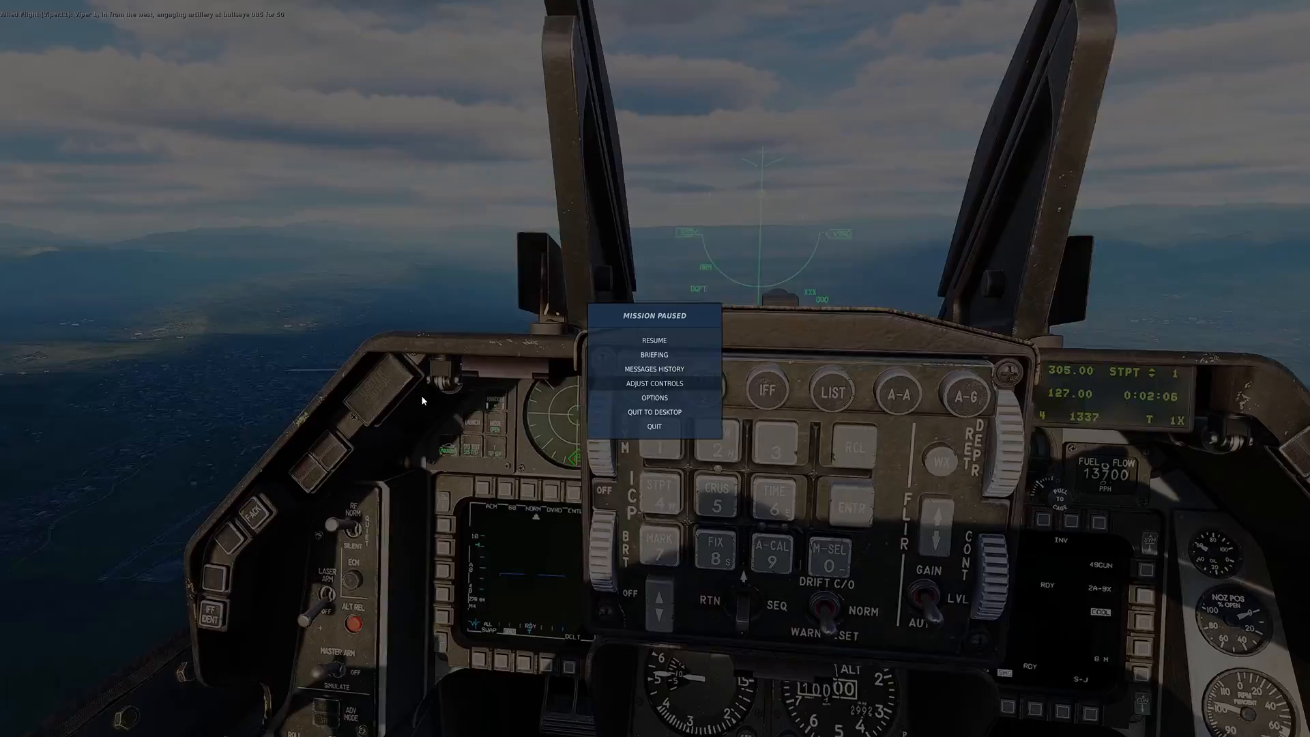
pyautogui.click(653, 340)
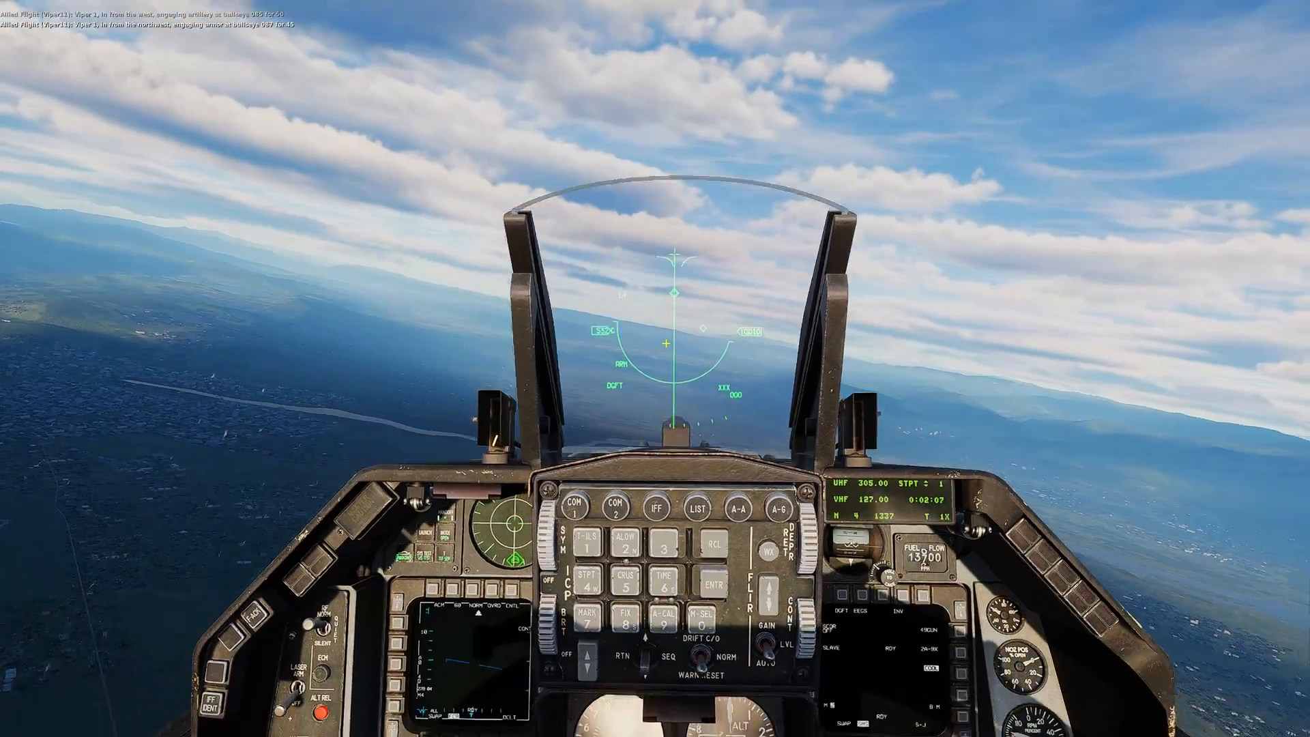
pyautogui.moveTo(655, 368)
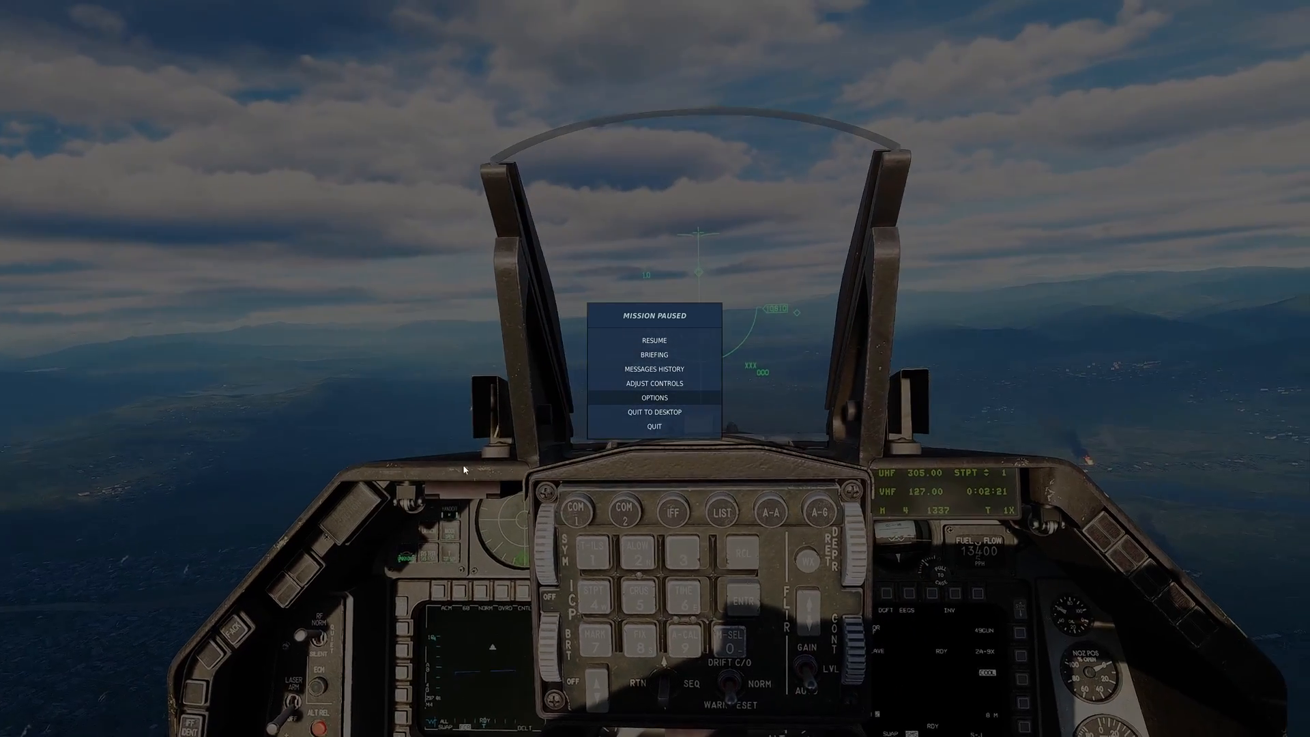
# Resume the paused mission and look around the F-16 cockpit with head tracking.
pyautogui.click(653, 339)
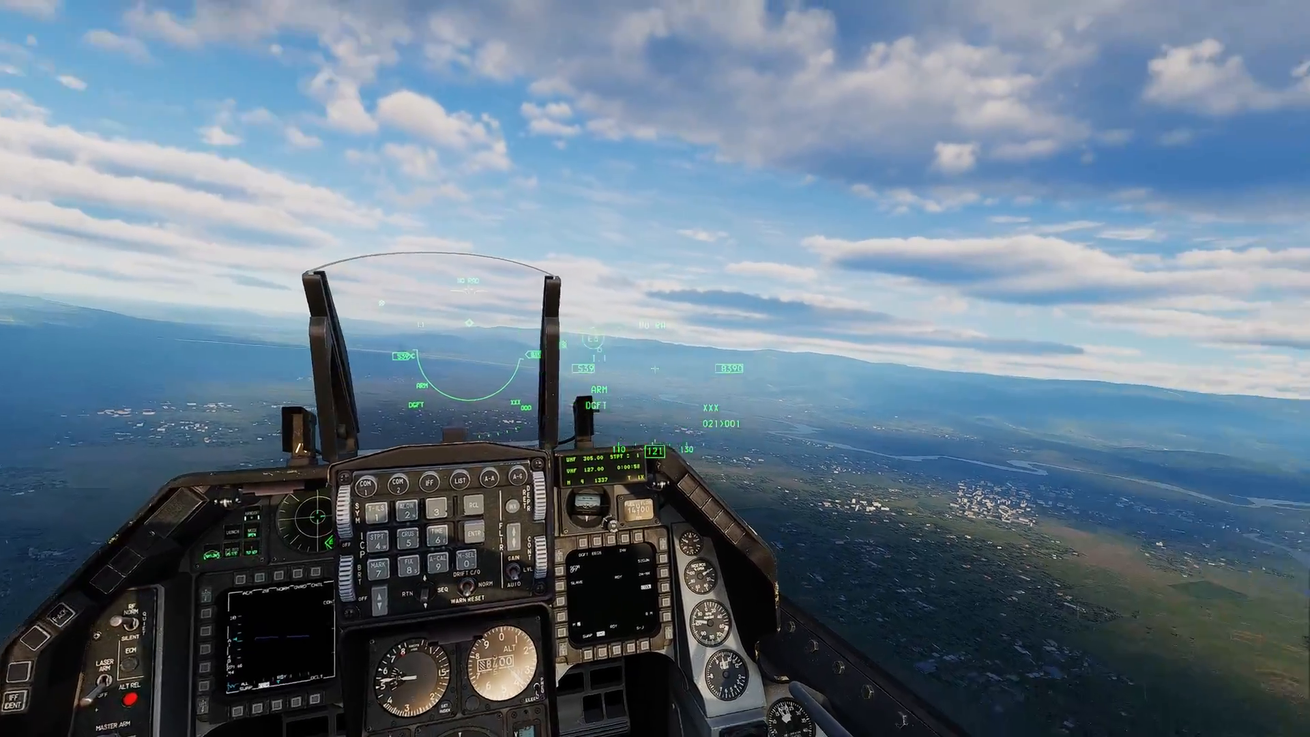
pyautogui.press('F1')
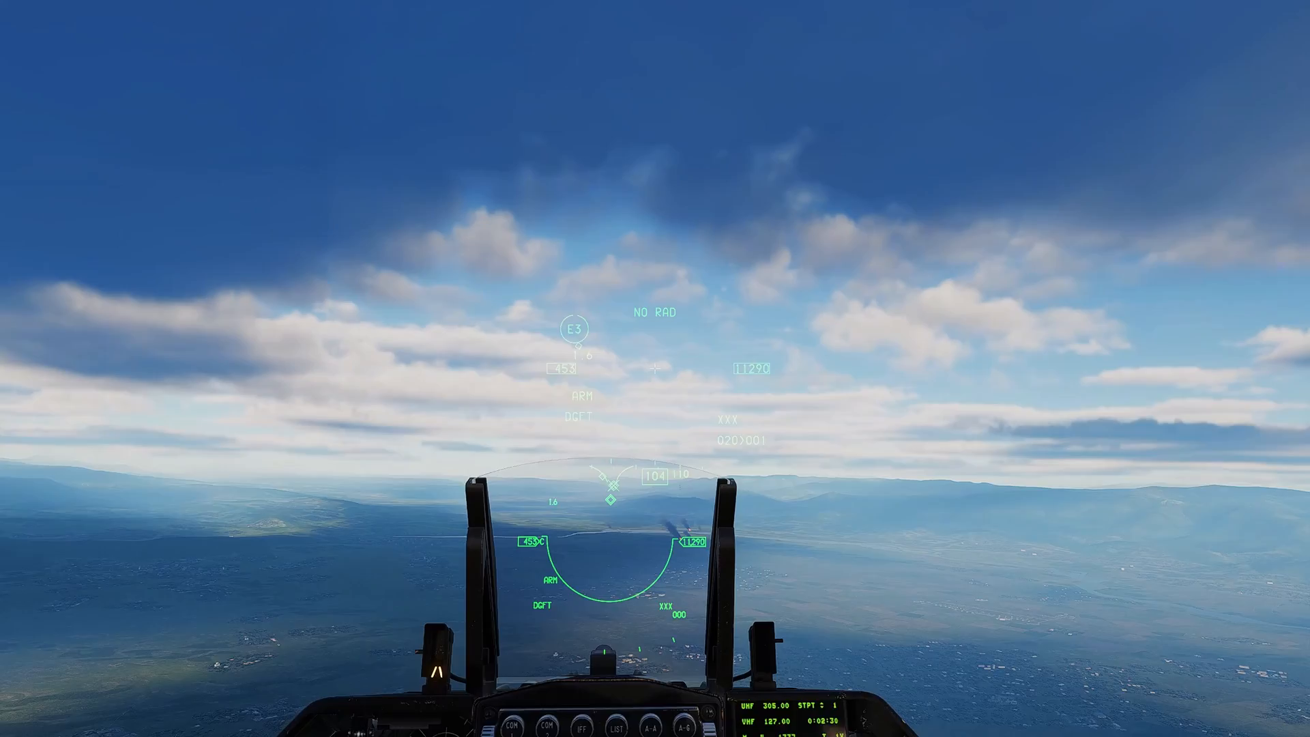
pyautogui.moveTo(655, 369)
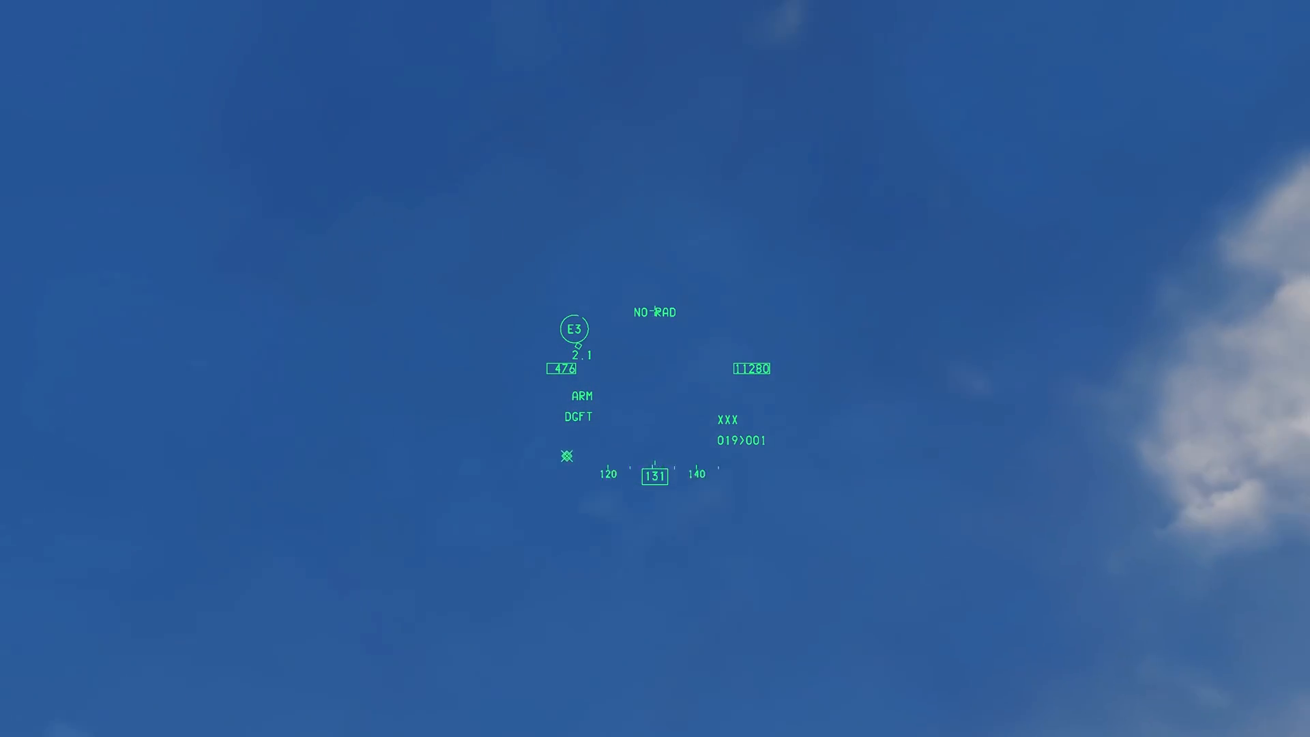